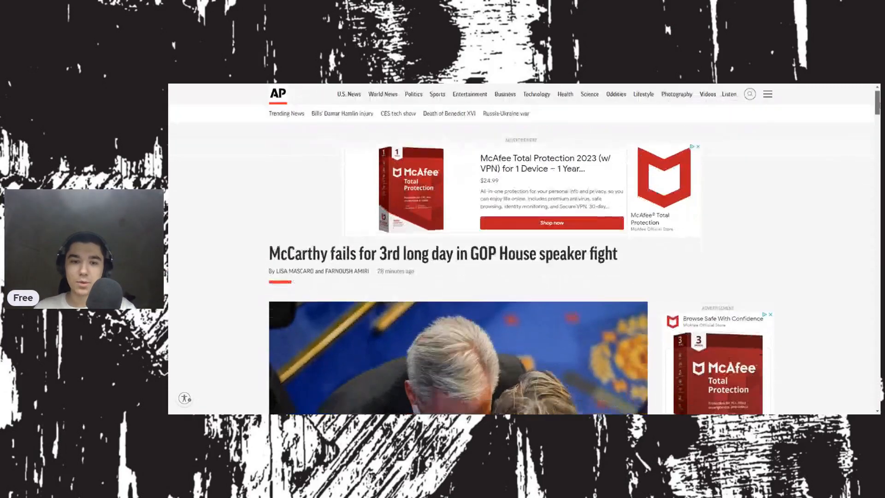
Scroll past the headline and lead photo to the McCarthy article's opening paragraphs
{"action": "scroll", "scroll_direction": "down", "scroll_amount": 3}
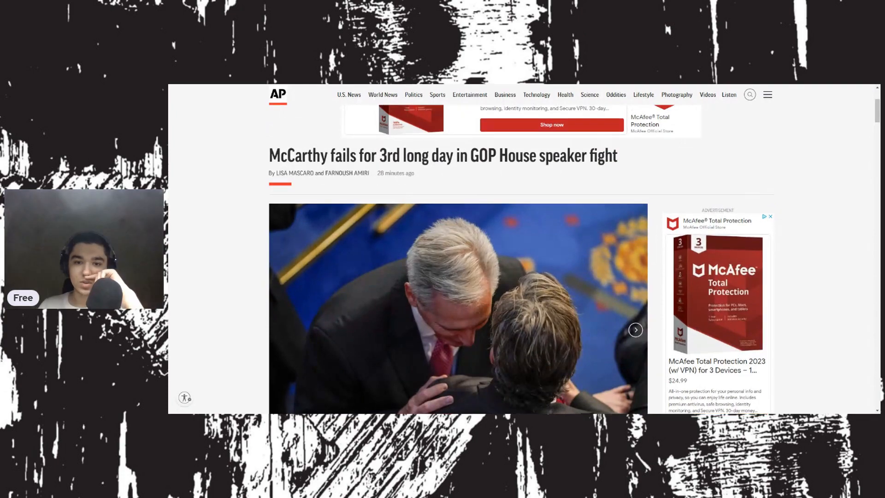
{"action": "scroll", "scroll_direction": "down", "scroll_amount": 3}
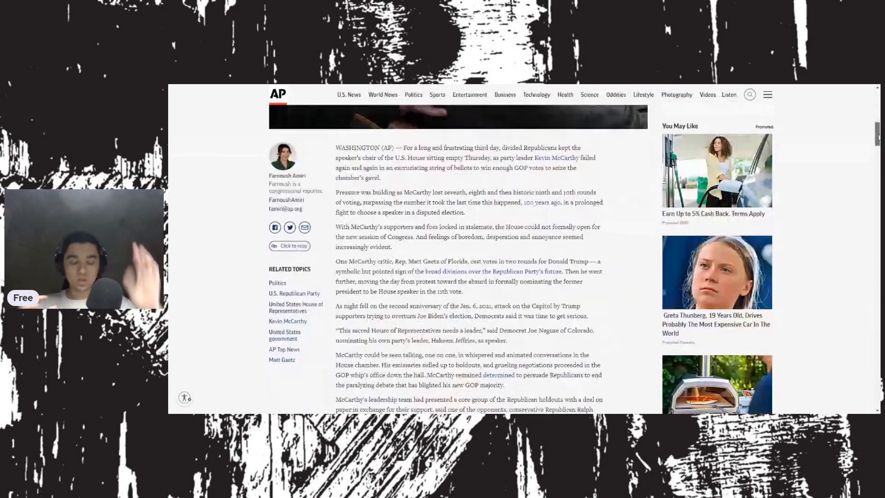
Scroll to the paragraphs on Norman's late-day meeting and the holdouts' deal on paper
{"action": "scroll", "scroll_direction": "down", "scroll_amount": 3}
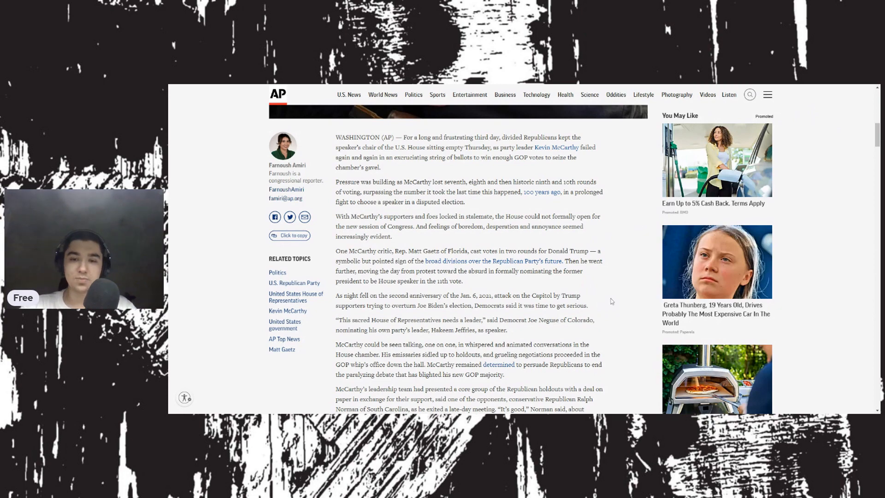
{"action": "mouse_move", "coordinate": [595, 316]}
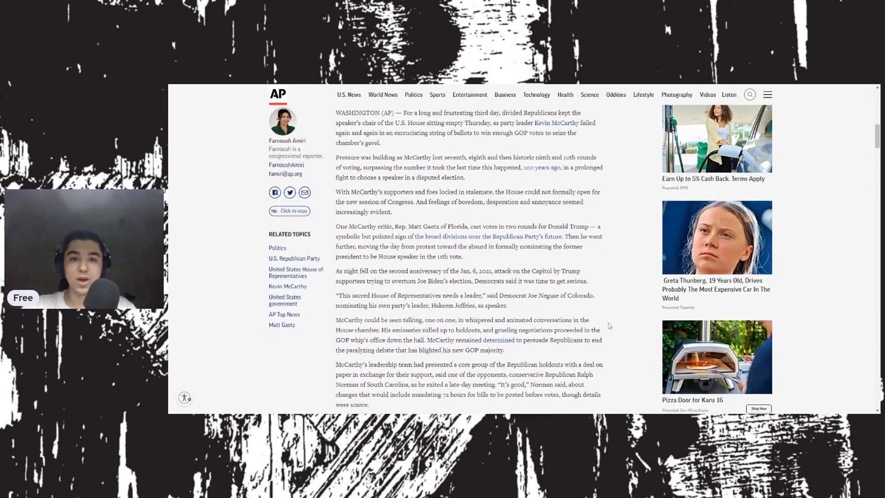
{"action": "scroll", "scroll_direction": "down", "scroll_amount": 3}
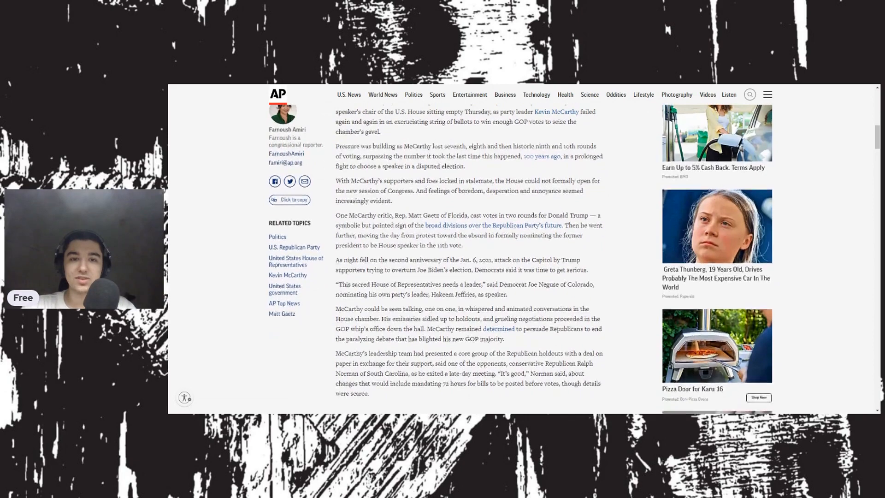
{"action": "scroll", "scroll_direction": "down", "scroll_amount": 3}
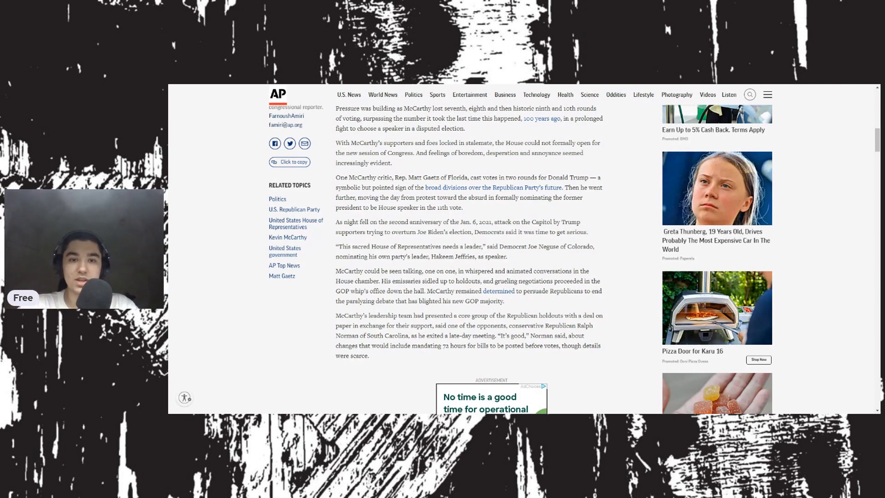
{"action": "mouse_move", "coordinate": [621, 320]}
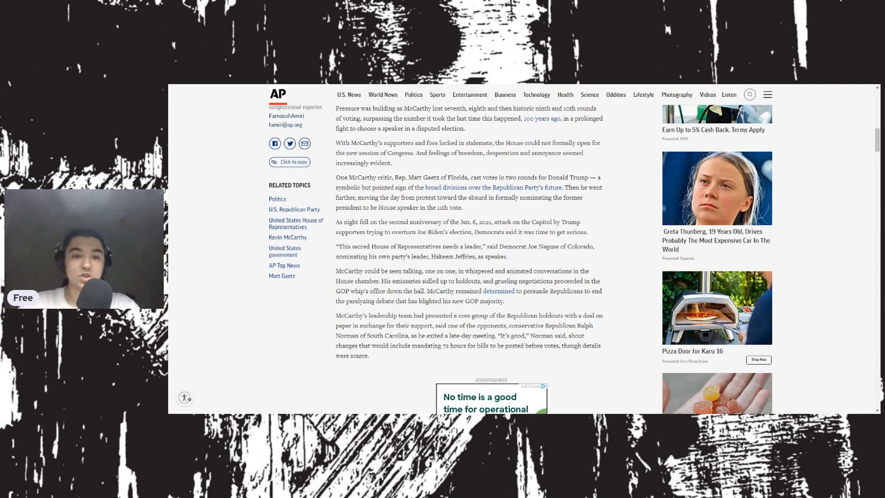
Scroll slightly so the Matt Gaetz paragraph leads the visible article text
{"action": "scroll", "scroll_direction": "down", "scroll_amount": 3}
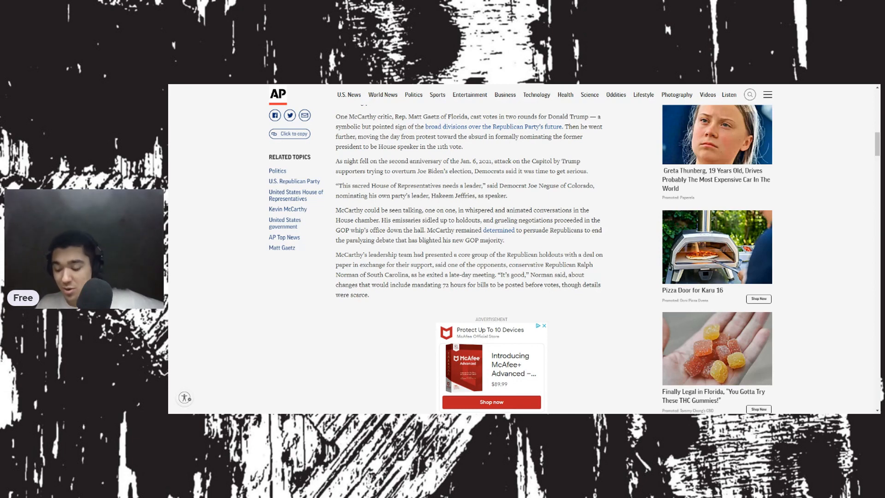
{"action": "mouse_move", "coordinate": [576, 97]}
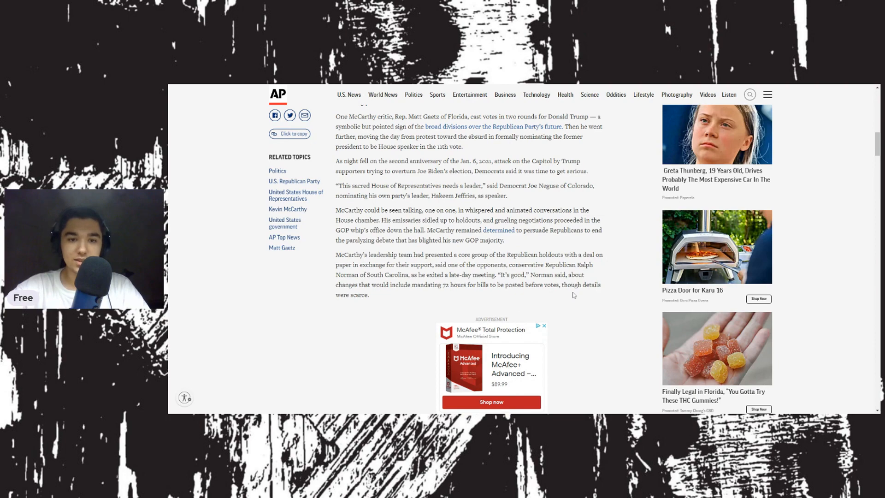
Scroll past the McAfee ad to Norman's 'This is round one' line and the Freedom Caucus paragraph
{"action": "scroll", "scroll_direction": "down", "scroll_amount": 3}
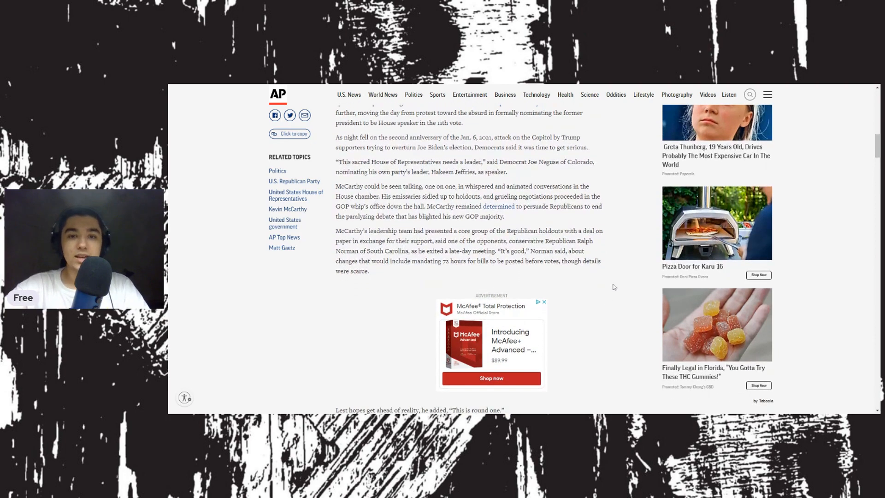
{"action": "scroll", "scroll_direction": "down", "scroll_amount": 3}
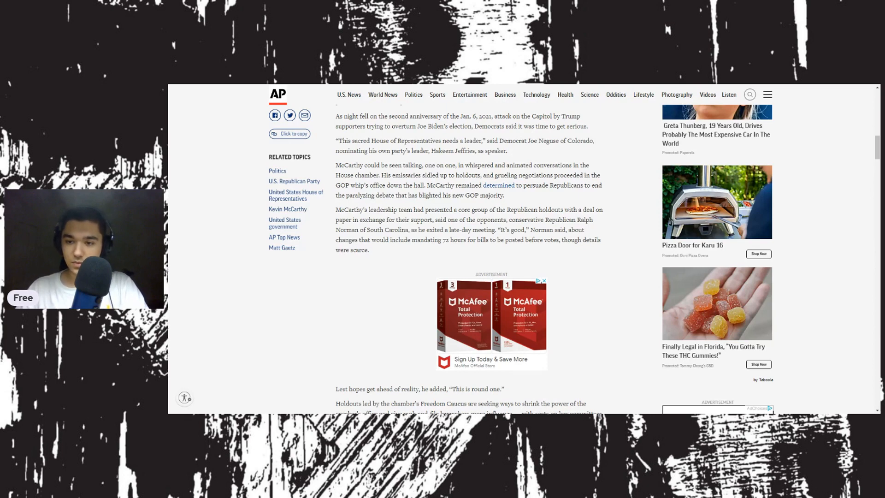
{"action": "mouse_move", "coordinate": [651, 193]}
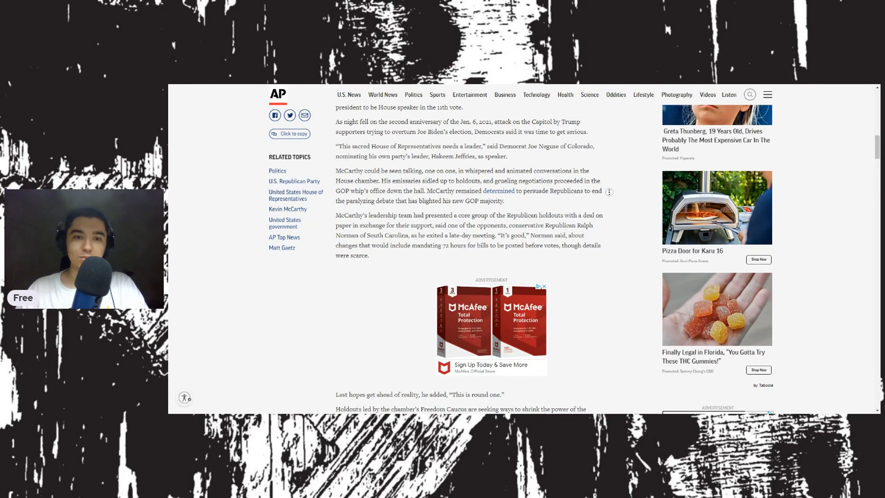
Scroll through the holdouts' demands to the House standstill paragraph and the Speaker stalemate chart's start
{"action": "scroll", "scroll_direction": "down", "scroll_amount": 3}
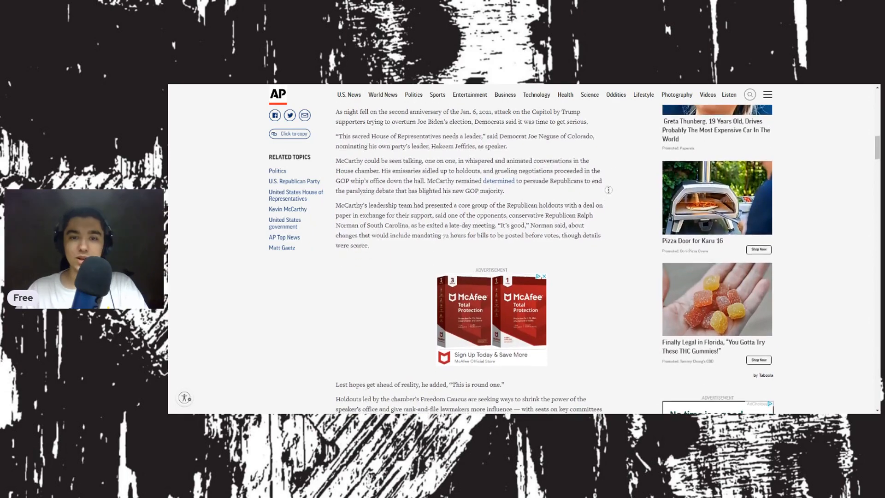
{"action": "scroll", "scroll_direction": "down", "scroll_amount": 3}
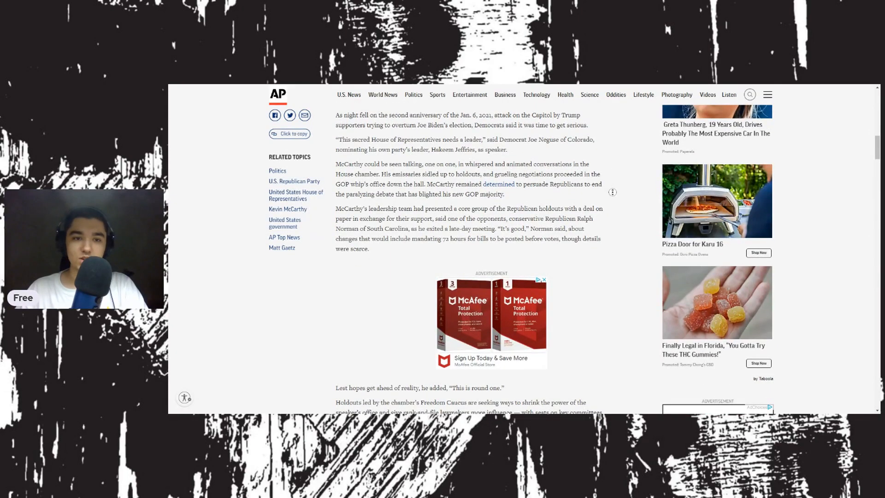
{"action": "scroll", "scroll_direction": "down", "scroll_amount": 3}
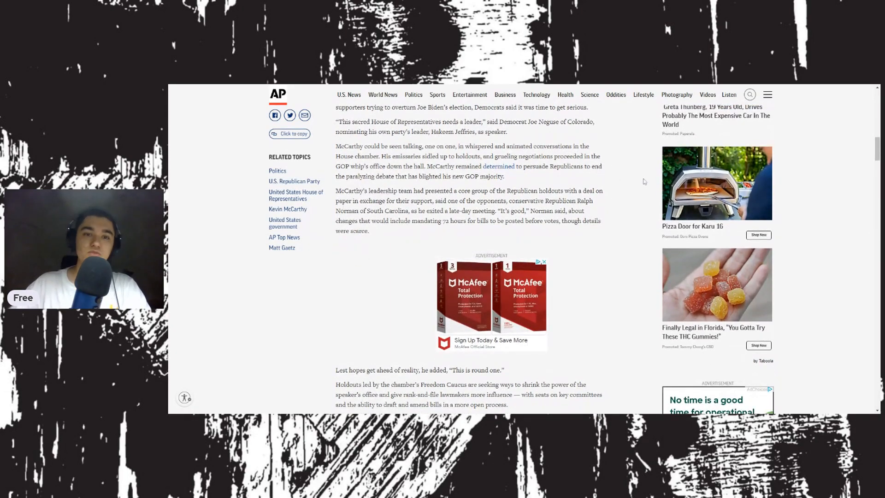
{"action": "mouse_move", "coordinate": [597, 272]}
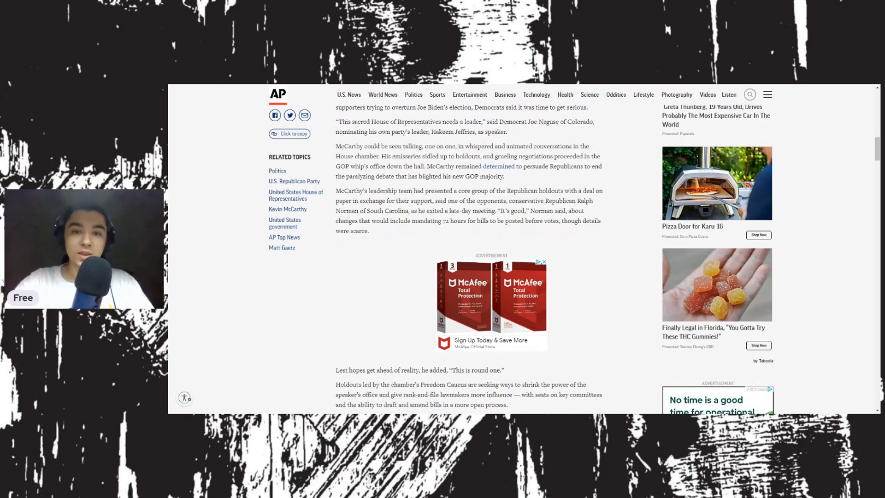
{"action": "mouse_move", "coordinate": [614, 253]}
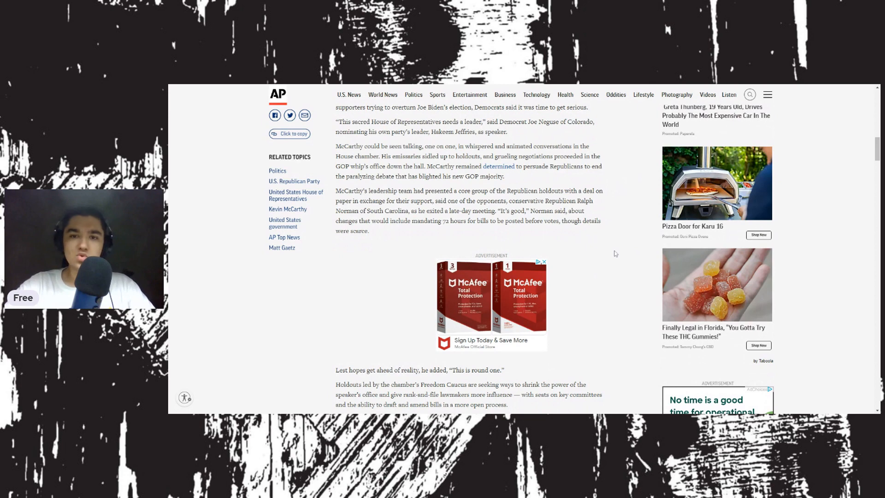
{"action": "mouse_move", "coordinate": [618, 259]}
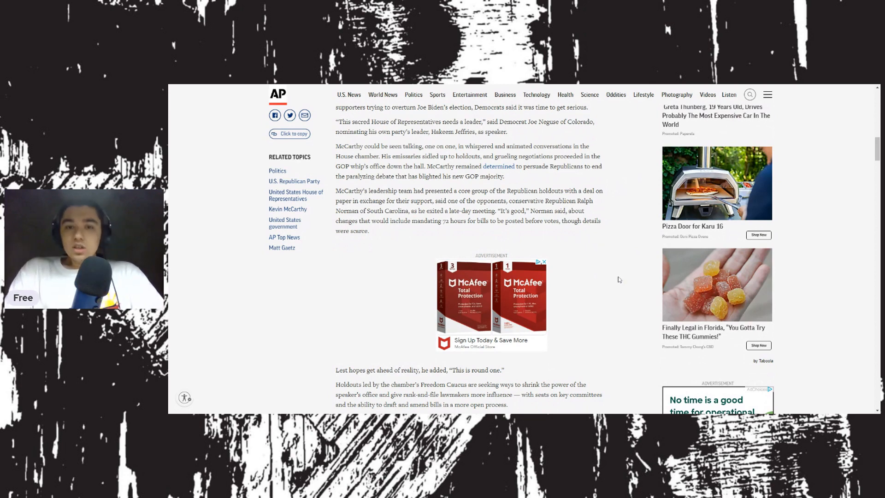
{"action": "mouse_move", "coordinate": [612, 295]}
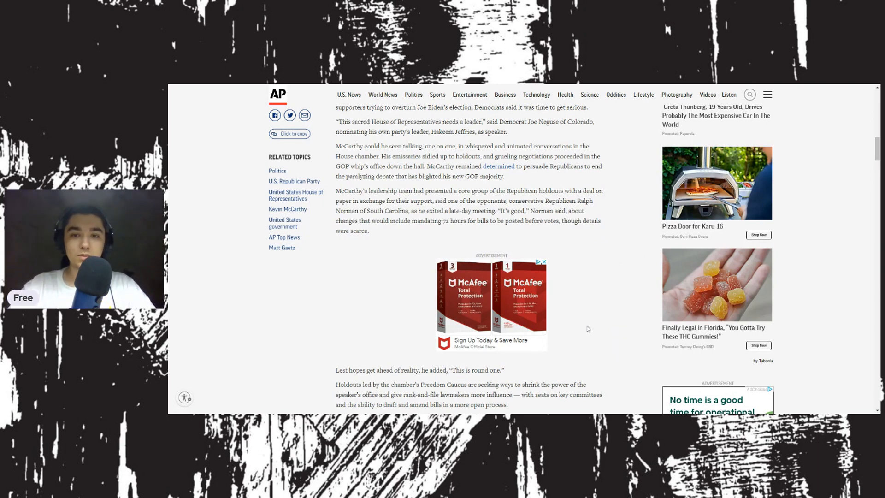
{"action": "mouse_move", "coordinate": [595, 330]}
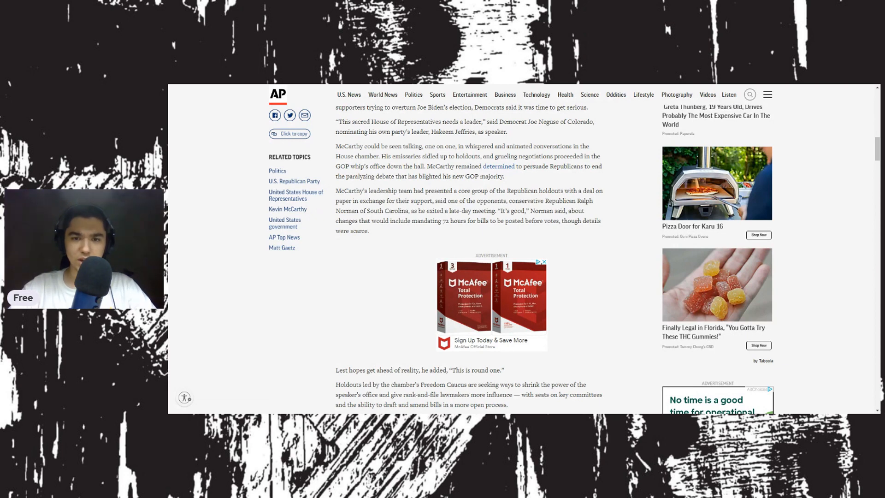
{"action": "mouse_move", "coordinate": [585, 344]}
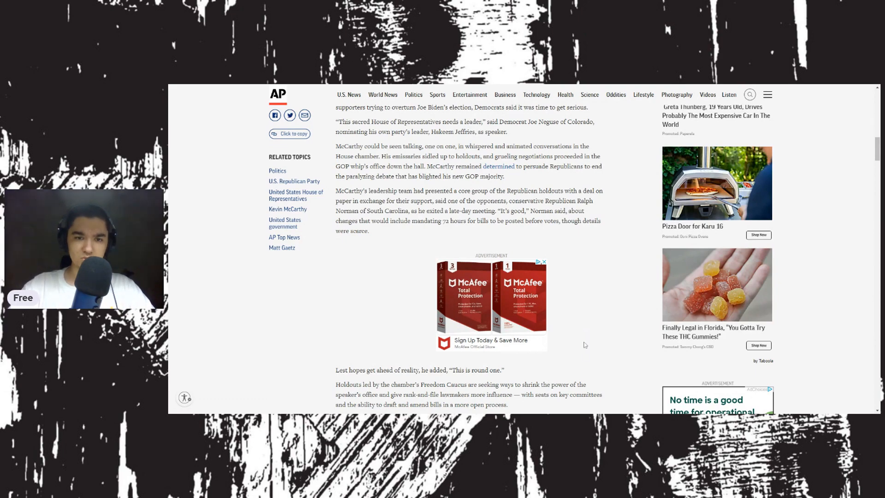
{"action": "scroll", "scroll_direction": "down", "scroll_amount": 3}
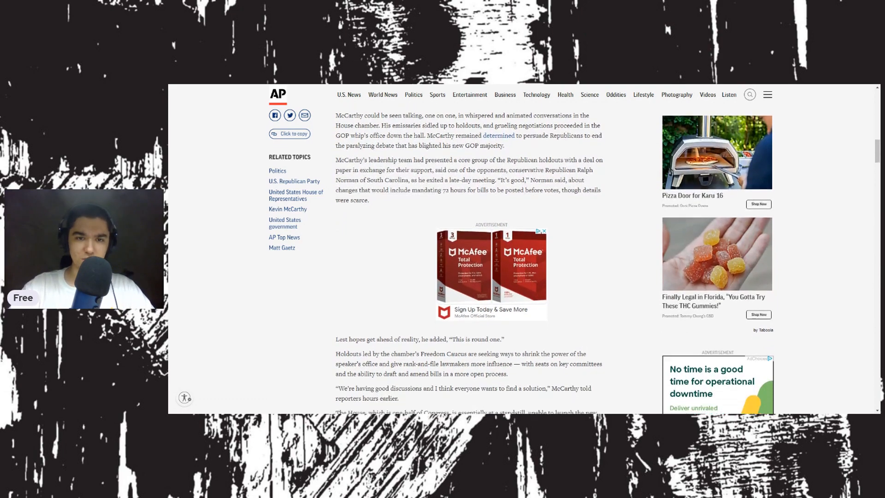
{"action": "scroll", "scroll_direction": "down", "scroll_amount": 3}
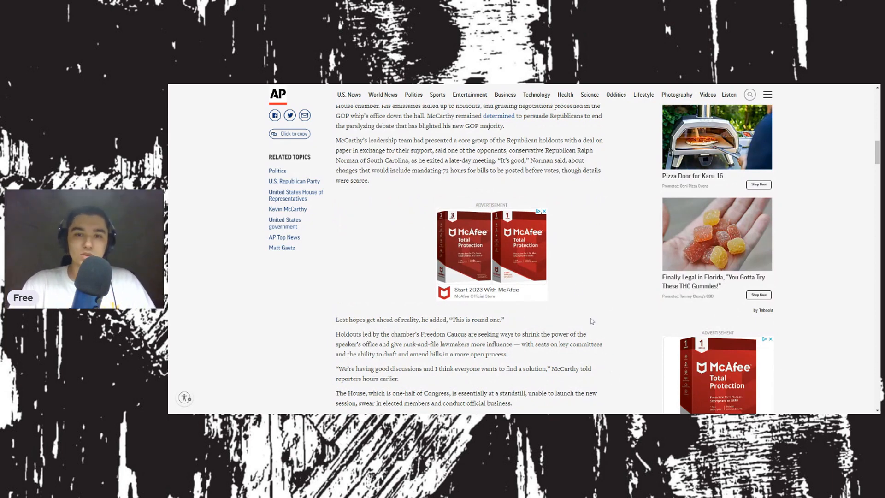
{"action": "mouse_move", "coordinate": [612, 310]}
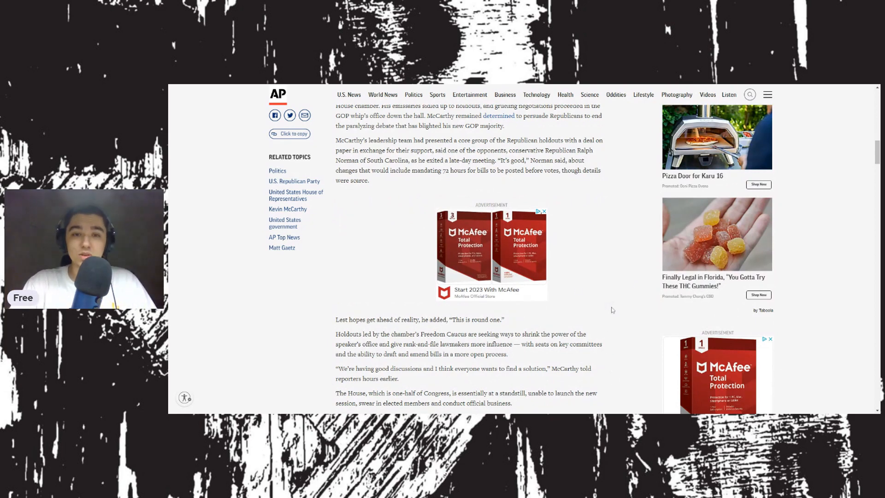
{"action": "scroll", "scroll_direction": "down", "scroll_amount": 3}
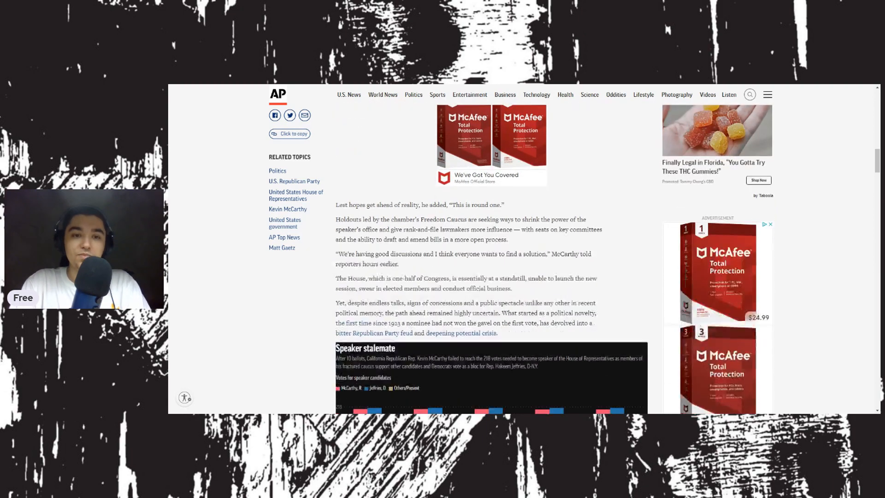
Scroll so the whole Speaker stalemate vote bar chart is on screen
{"action": "scroll", "scroll_direction": "down", "scroll_amount": 3}
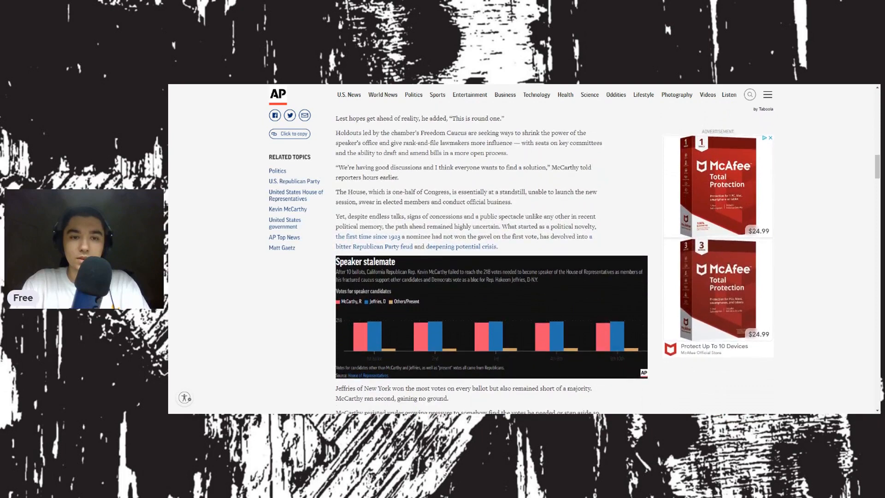
{"action": "scroll", "scroll_direction": "down", "scroll_amount": 3}
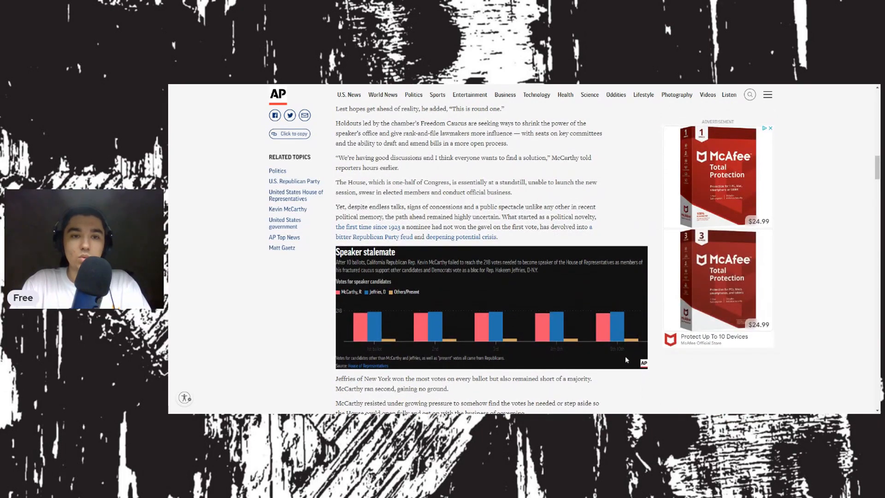
{"action": "scroll", "scroll_direction": "down", "scroll_amount": 3}
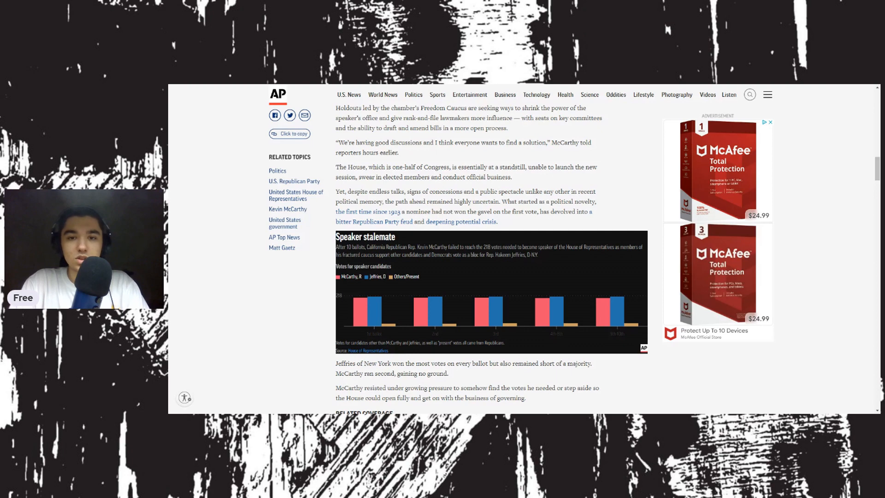
{"action": "scroll", "scroll_direction": "down", "scroll_amount": 3}
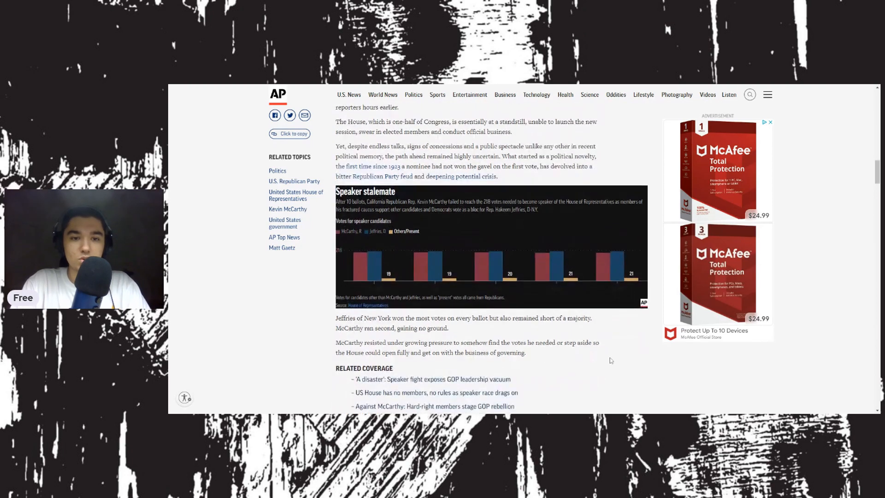
{"action": "scroll", "scroll_direction": "down", "scroll_amount": 3}
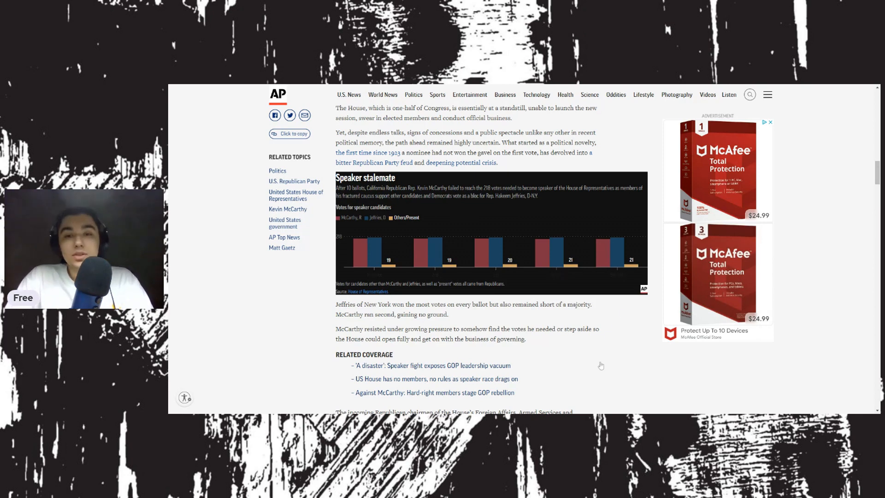
{"action": "mouse_move", "coordinate": [605, 369]}
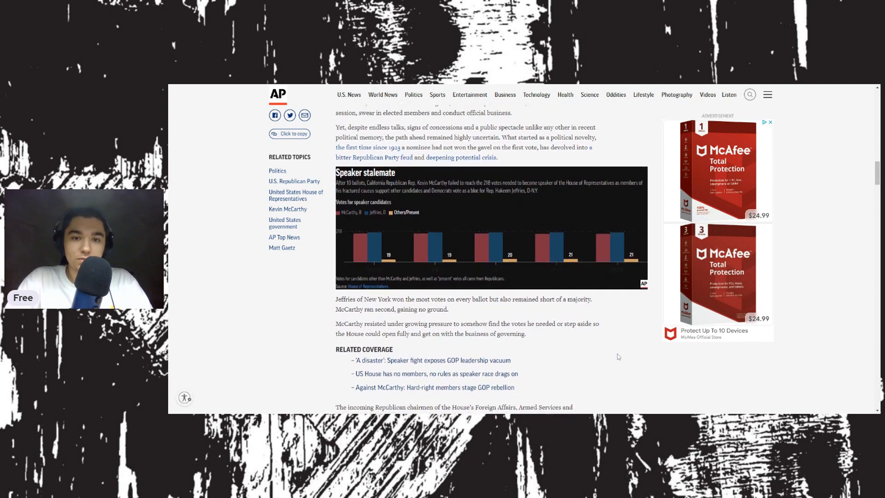
Scroll on to the Related Coverage links and the national security paragraph
{"action": "scroll", "scroll_direction": "down", "scroll_amount": 3}
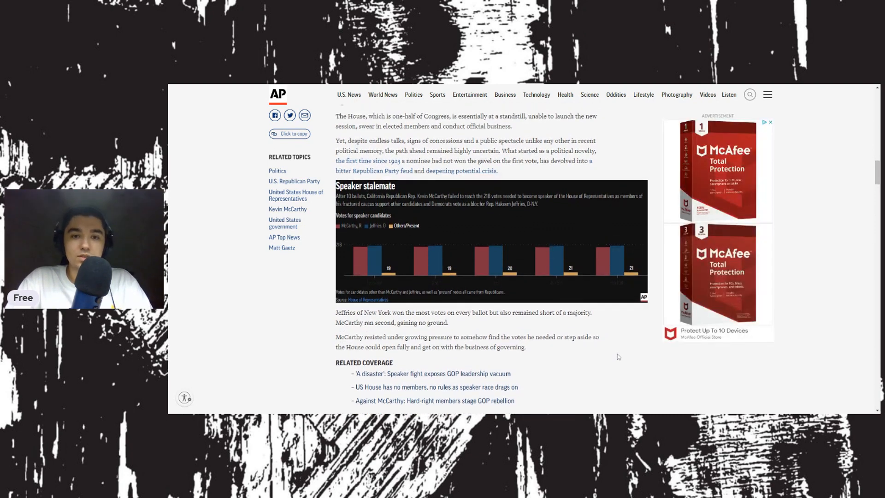
{"action": "scroll", "scroll_direction": "down", "scroll_amount": 3}
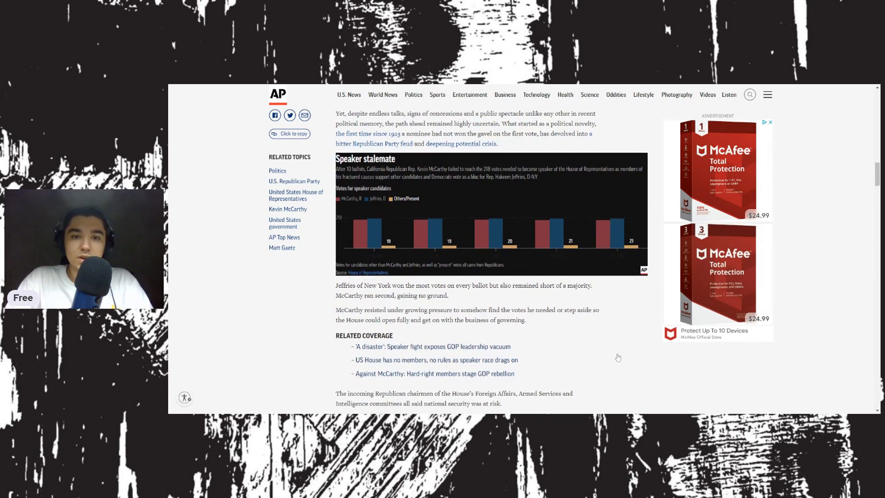
{"action": "scroll", "scroll_direction": "down", "scroll_amount": 3}
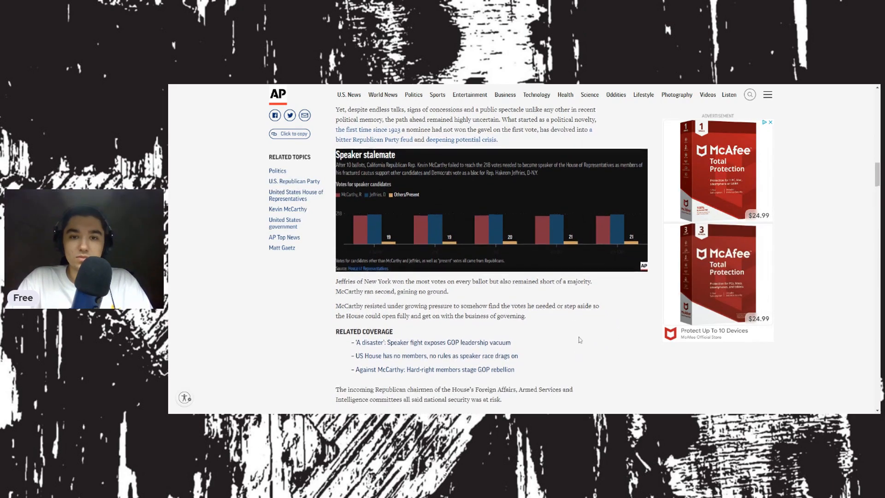
{"action": "scroll", "scroll_direction": "down", "scroll_amount": 3}
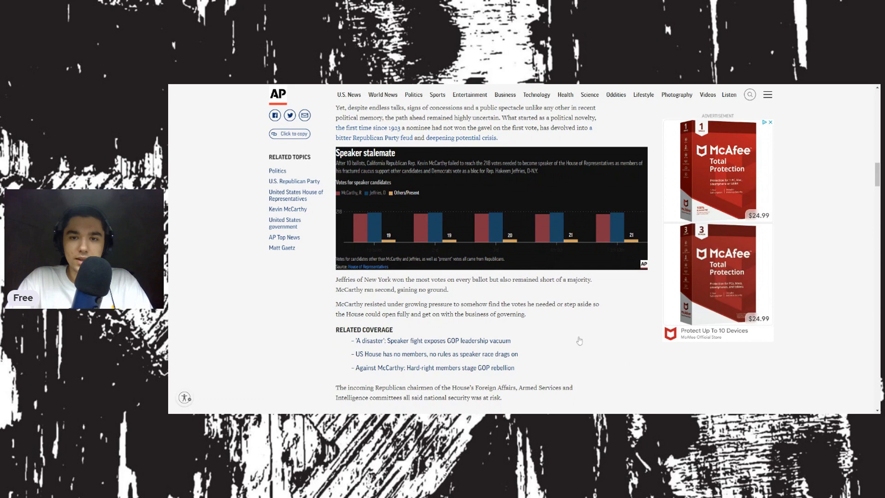
{"action": "mouse_move", "coordinate": [582, 319]}
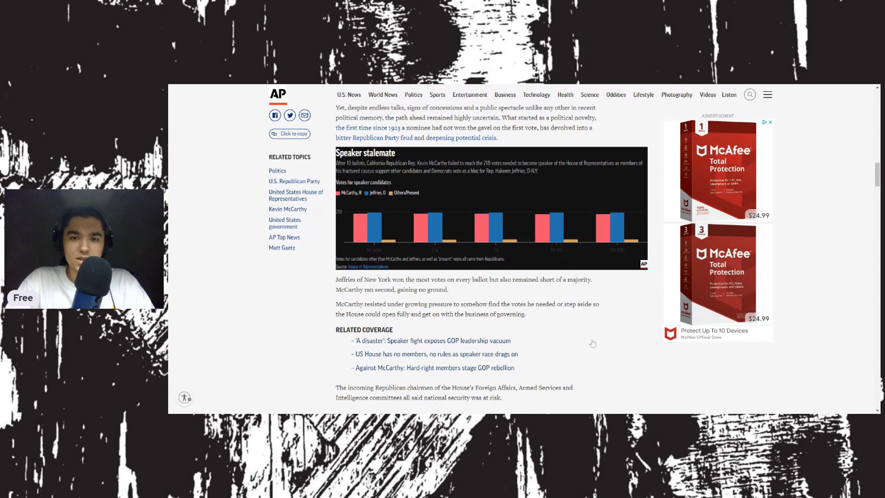
{"action": "scroll", "scroll_direction": "down", "scroll_amount": 3}
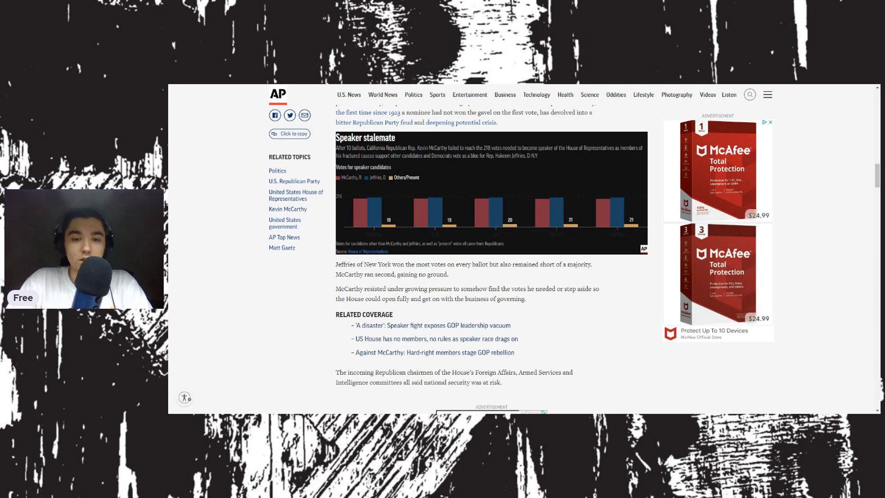
Scroll past the ad to the chairmen's joint security statement and Perry's tweeted quote
{"action": "scroll", "scroll_direction": "down", "scroll_amount": 3}
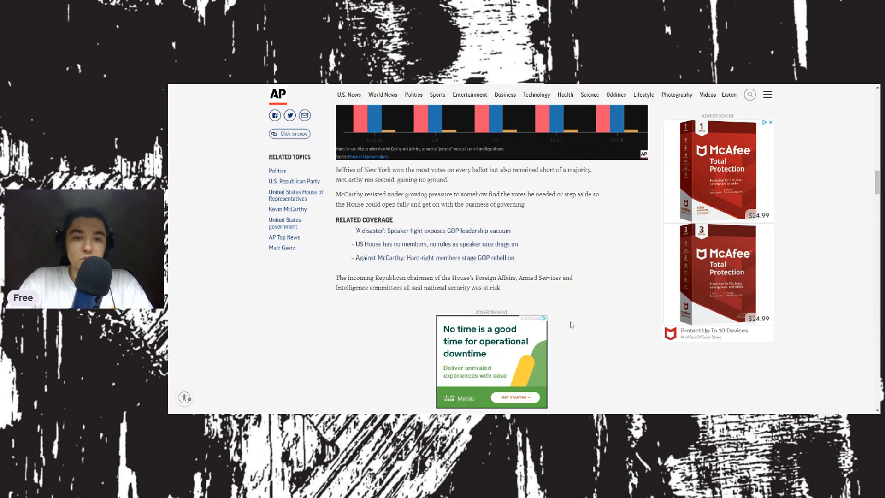
{"action": "scroll", "scroll_direction": "down", "scroll_amount": 3}
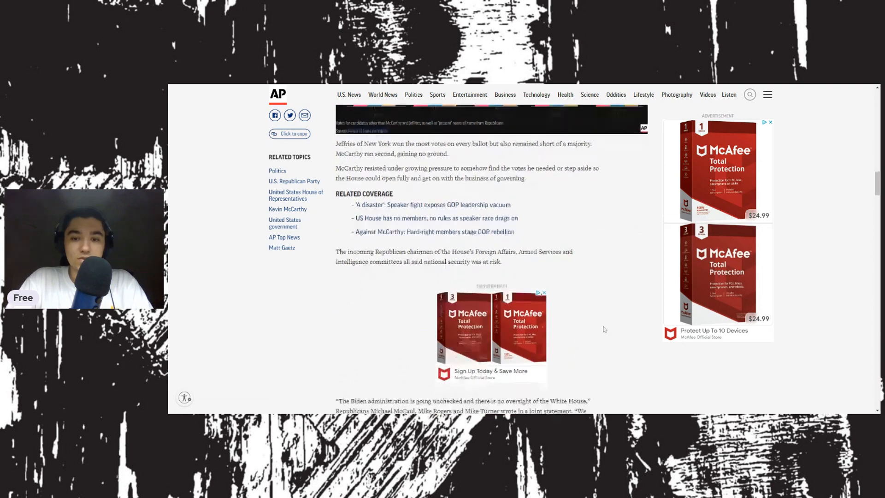
{"action": "scroll", "scroll_direction": "down", "scroll_amount": 3}
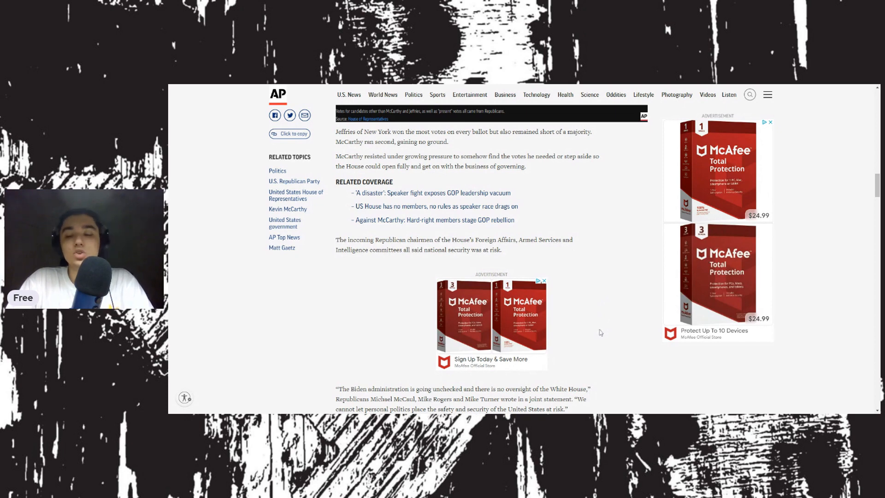
{"action": "scroll", "scroll_direction": "down", "scroll_amount": 3}
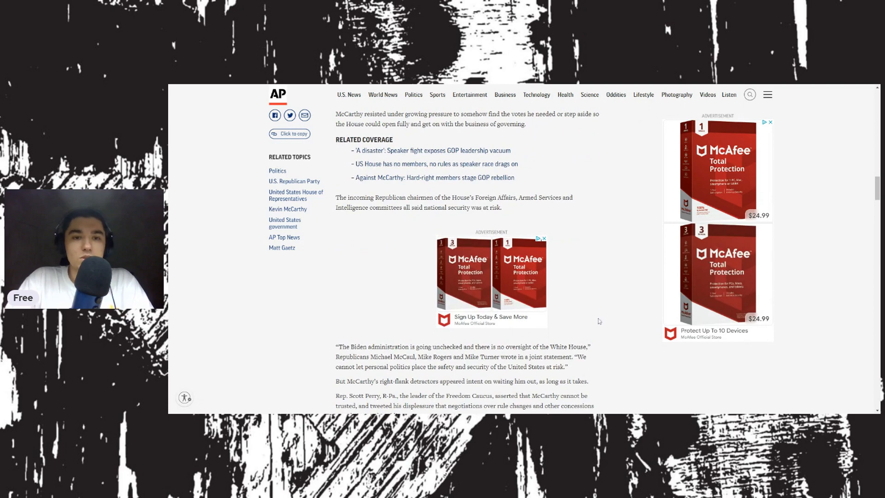
{"action": "mouse_move", "coordinate": [599, 321]}
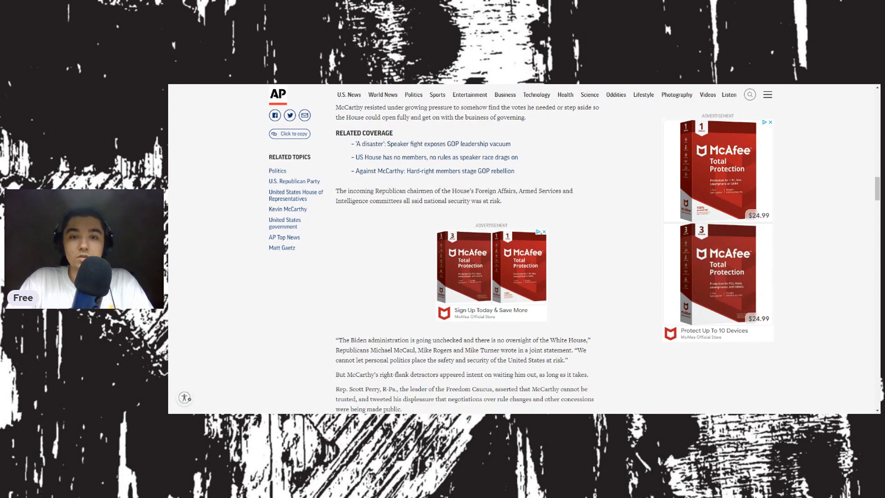
{"action": "scroll", "scroll_direction": "down", "scroll_amount": 3}
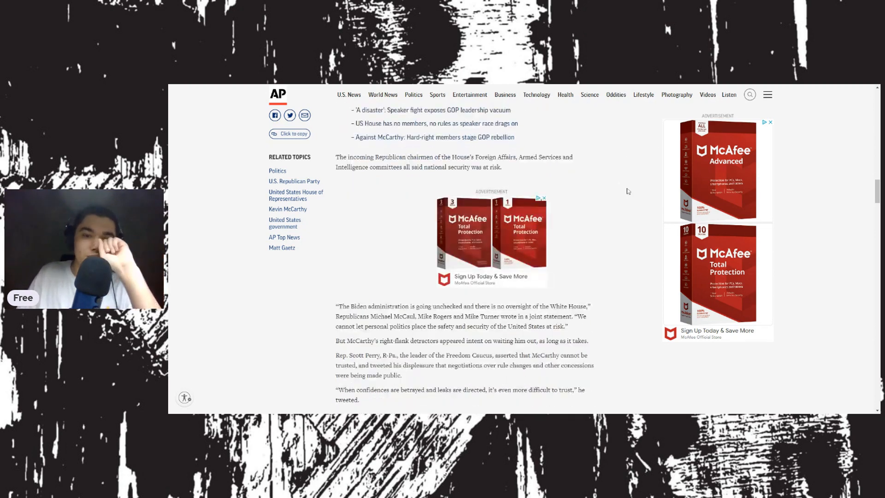
Scroll to the Byron Donalds nomination paragraphs and the seventh-through-tenth ballot nominators
{"action": "scroll", "scroll_direction": "down", "scroll_amount": 3}
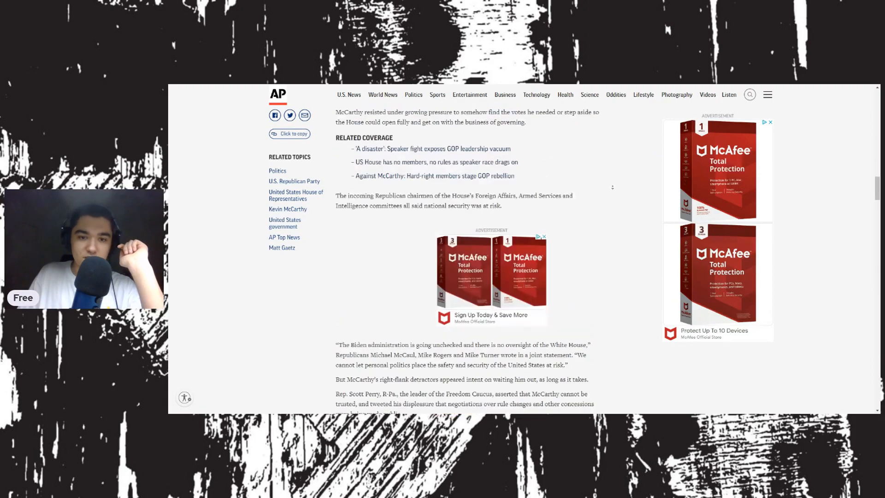
{"action": "scroll", "scroll_direction": "down", "scroll_amount": 3}
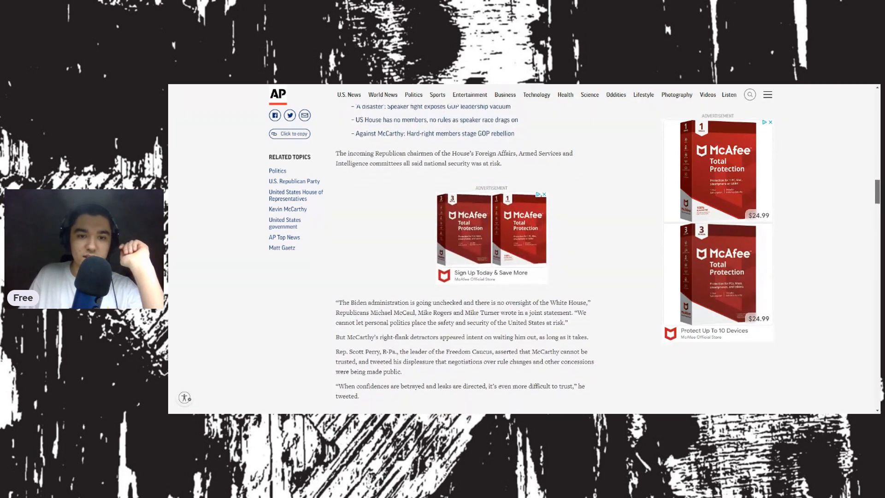
{"action": "scroll", "scroll_direction": "down", "scroll_amount": 3}
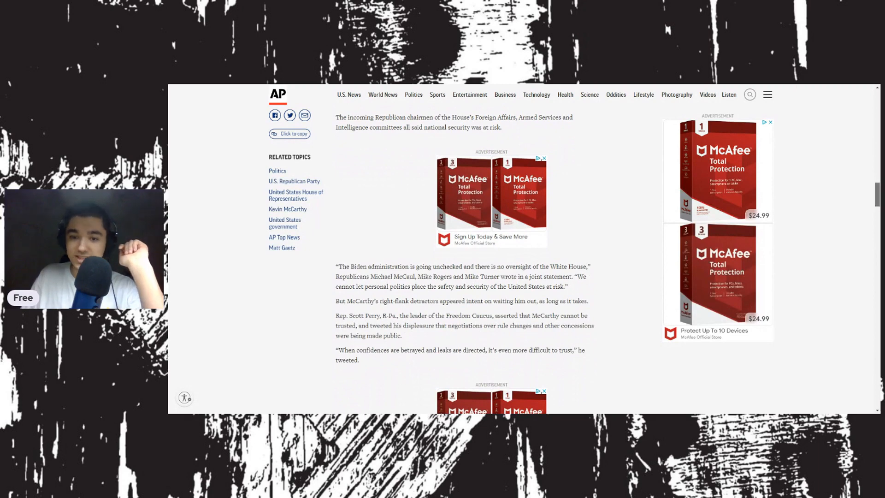
{"action": "scroll", "scroll_direction": "down", "scroll_amount": 3}
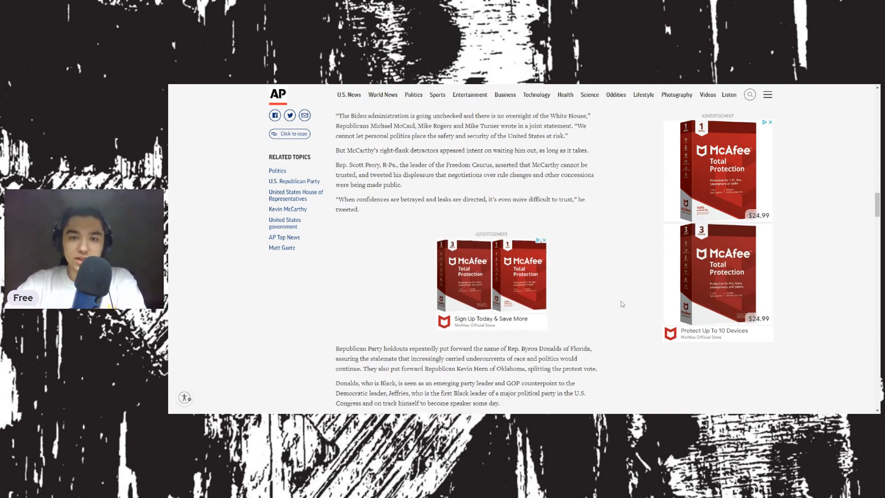
{"action": "scroll", "scroll_direction": "down", "scroll_amount": 3}
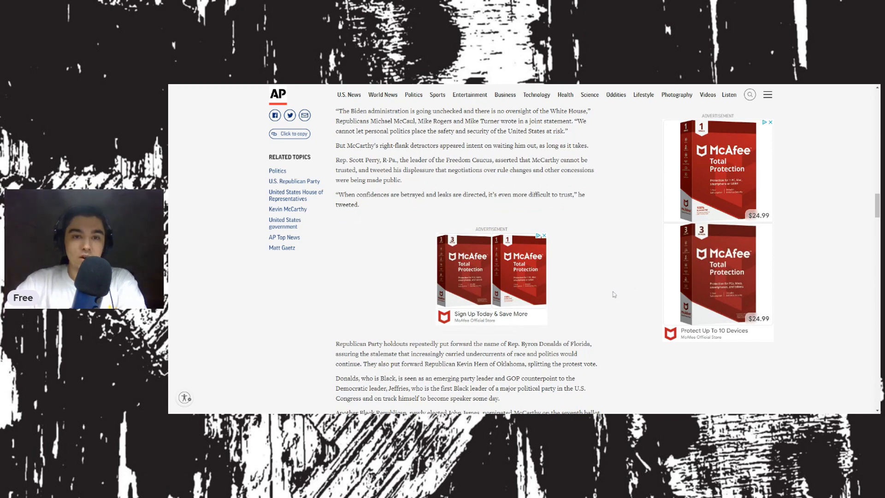
{"action": "mouse_move", "coordinate": [615, 253]}
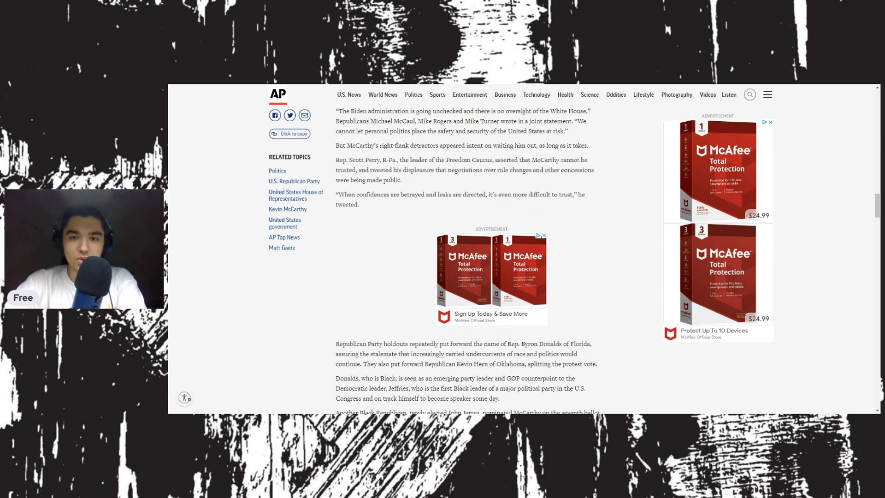
{"action": "scroll", "scroll_direction": "down", "scroll_amount": 3}
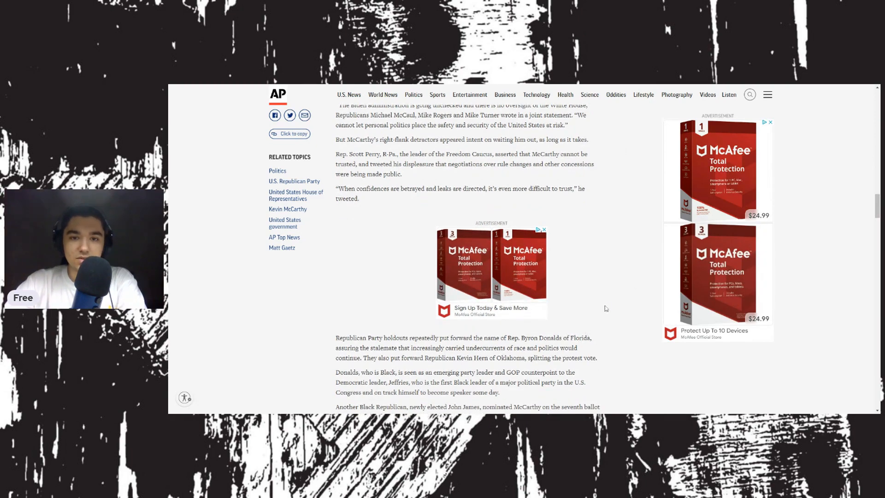
{"action": "scroll", "scroll_direction": "down", "scroll_amount": 3}
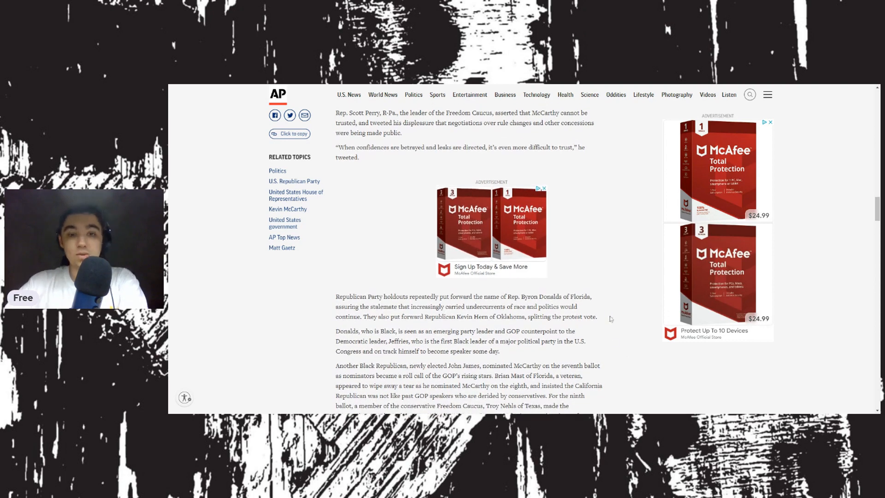
{"action": "mouse_move", "coordinate": [617, 308]}
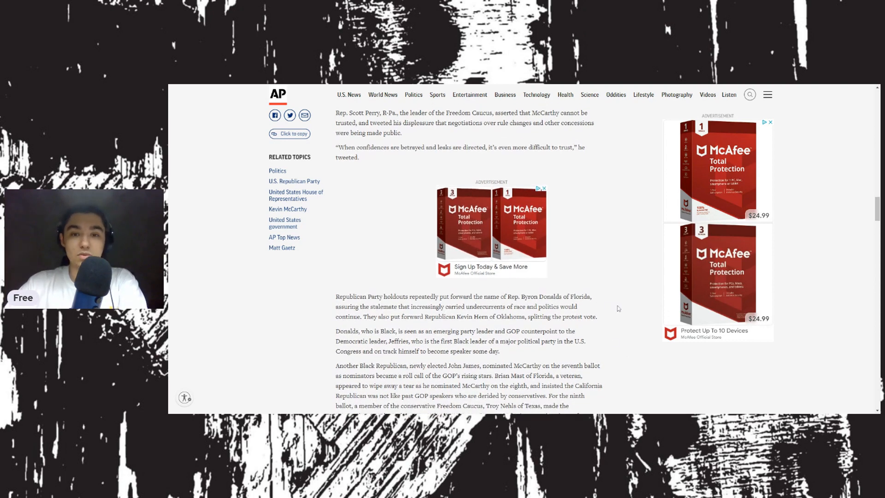
{"action": "scroll", "scroll_direction": "down", "scroll_amount": 3}
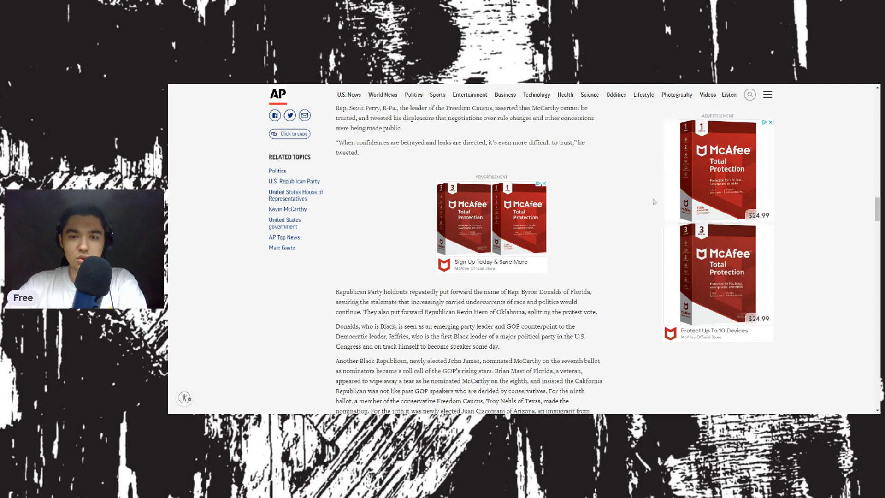
{"action": "scroll", "scroll_direction": "down", "scroll_amount": 3}
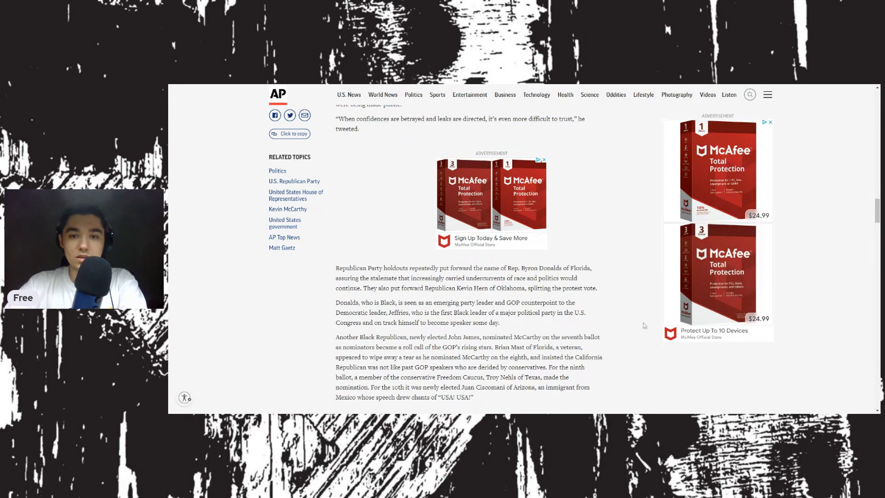
Scroll past the ad to the motion-to-vacate demand and the 20 conservative holdouts paragraph
{"action": "scroll", "scroll_direction": "down", "scroll_amount": 3}
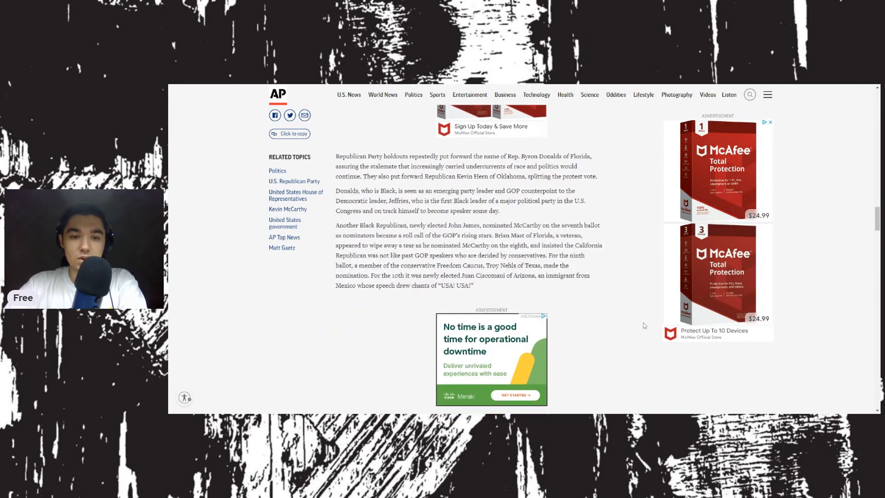
{"action": "scroll", "scroll_direction": "down", "scroll_amount": 3}
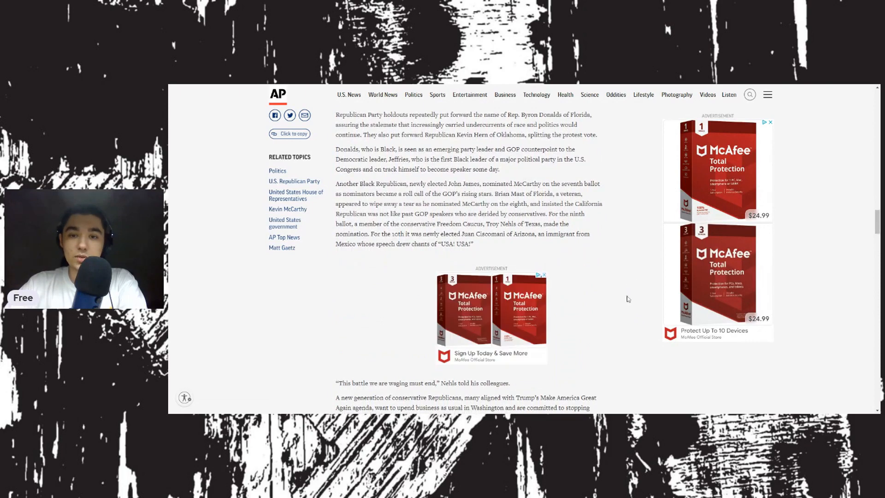
{"action": "mouse_move", "coordinate": [619, 349]}
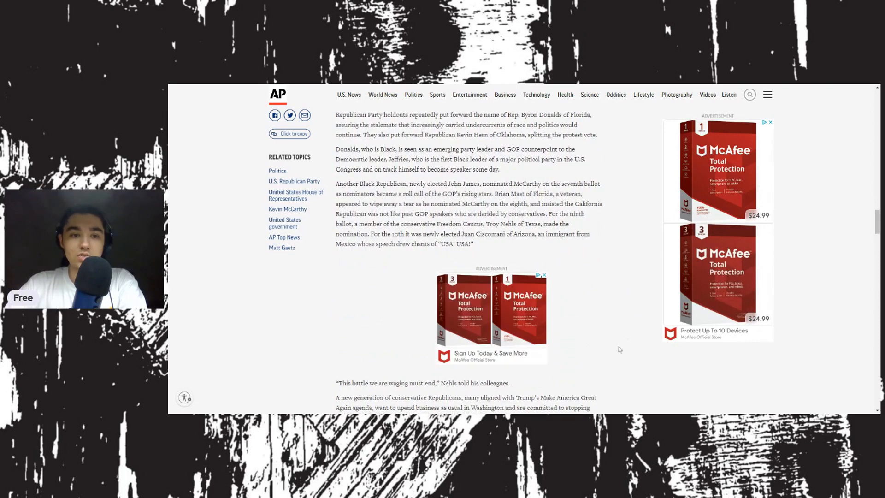
{"action": "scroll", "scroll_direction": "down", "scroll_amount": 3}
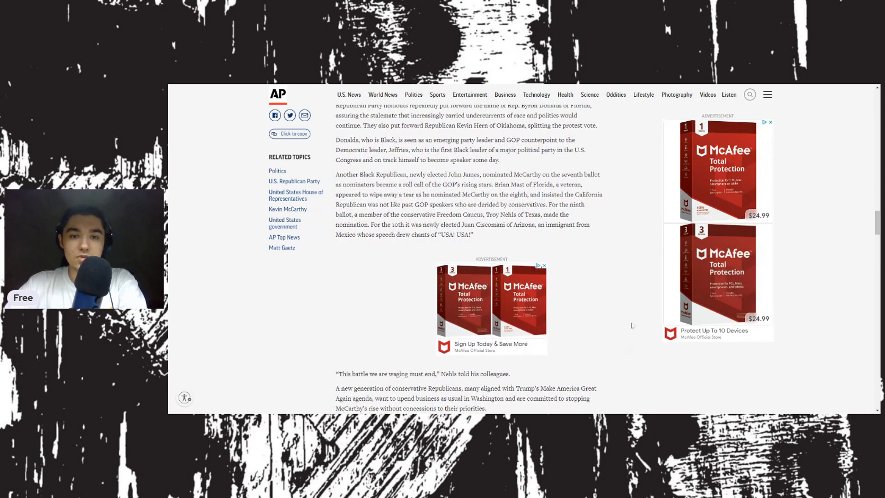
{"action": "scroll", "scroll_direction": "down", "scroll_amount": 3}
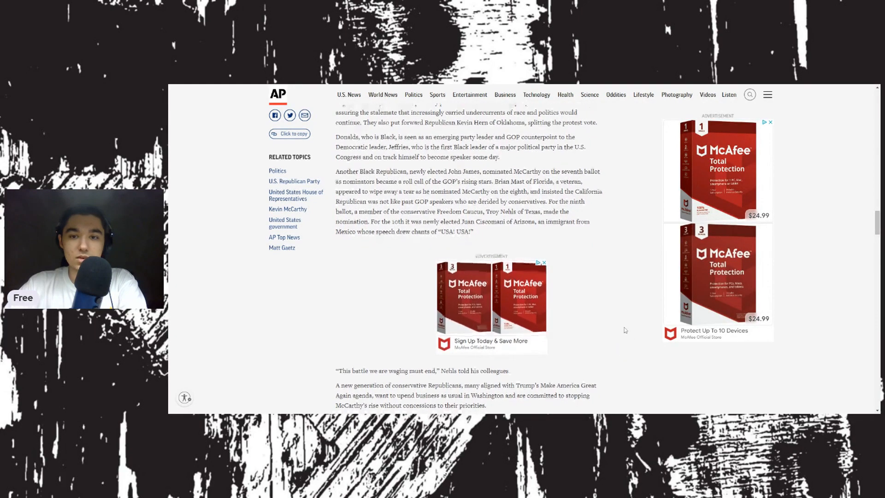
{"action": "scroll", "scroll_direction": "down", "scroll_amount": 3}
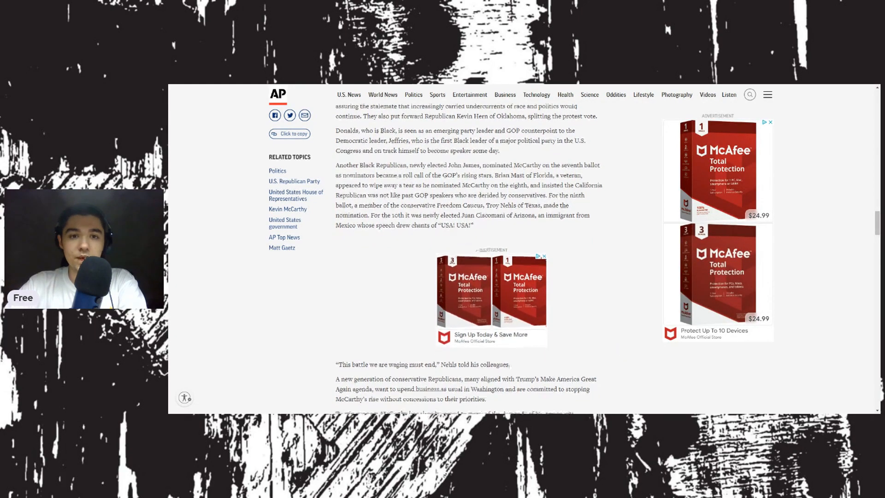
{"action": "scroll", "scroll_direction": "down", "scroll_amount": 3}
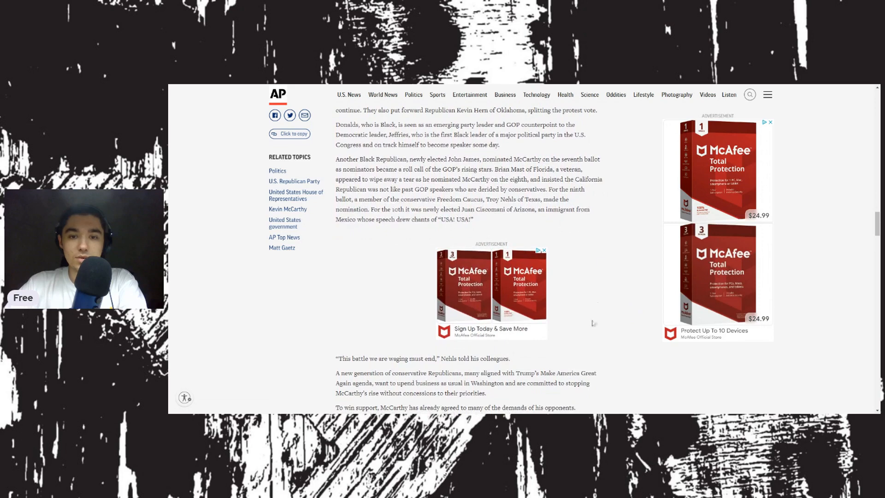
{"action": "scroll", "scroll_direction": "down", "scroll_amount": 3}
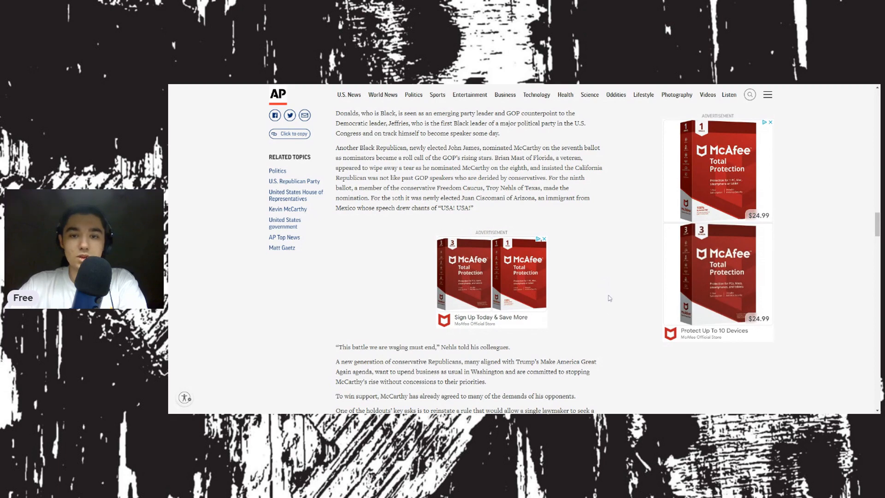
{"action": "mouse_move", "coordinate": [619, 295]}
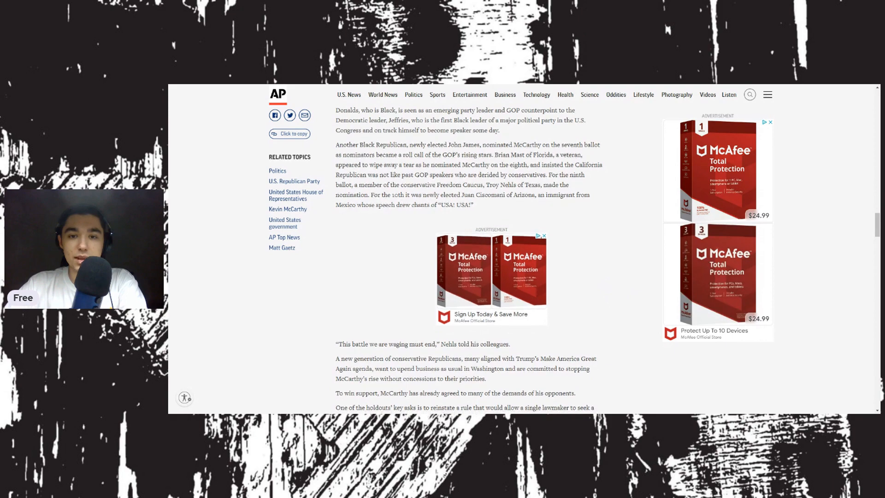
{"action": "scroll", "scroll_direction": "down", "scroll_amount": 3}
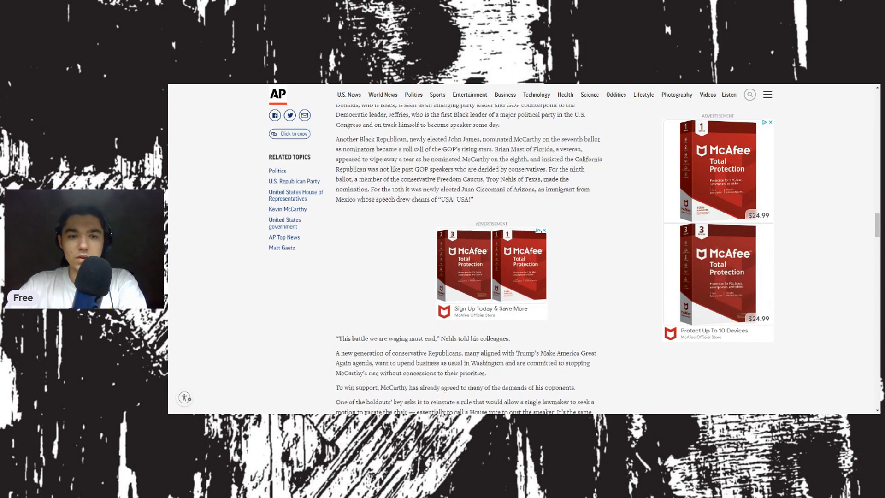
{"action": "scroll", "scroll_direction": "down", "scroll_amount": 3}
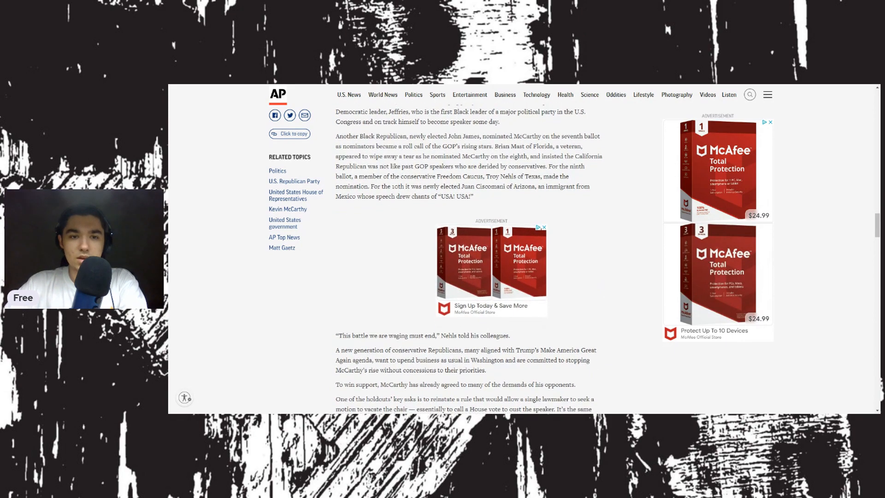
{"action": "scroll", "scroll_direction": "down", "scroll_amount": 3}
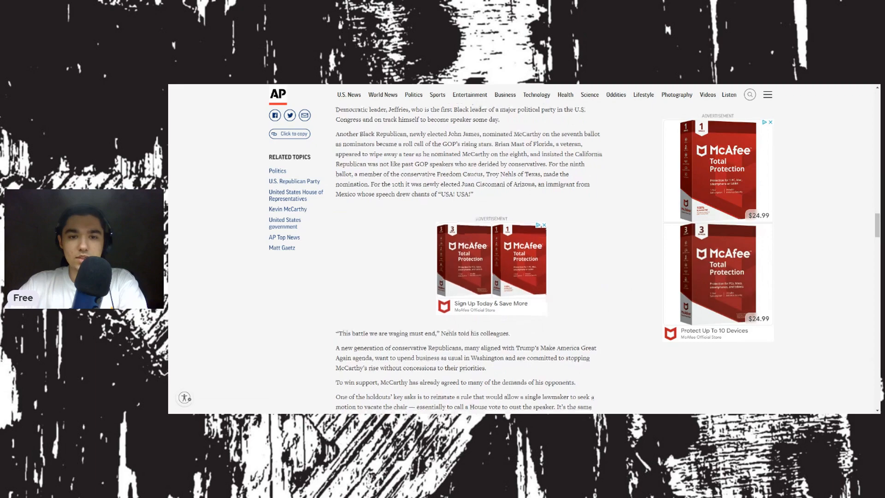
{"action": "scroll", "scroll_direction": "down", "scroll_amount": 3}
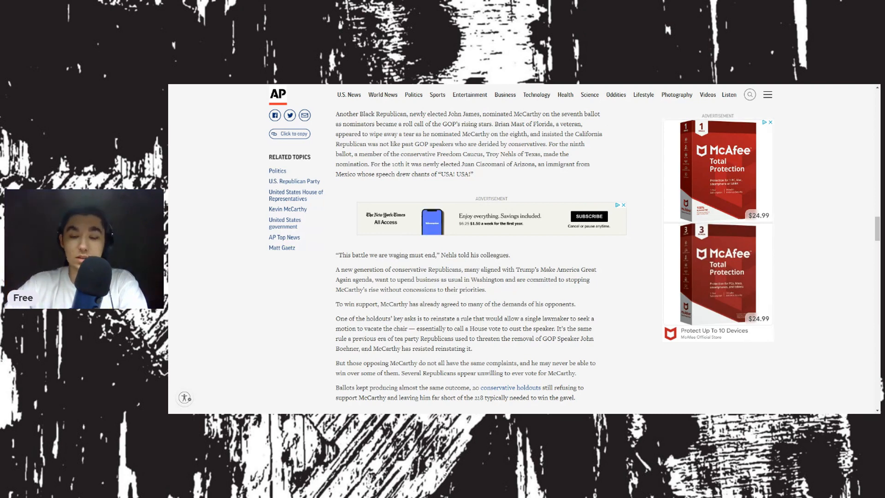
Scroll past the McAfee ad to Ken Buck's warning to McCarthy about Republican unease
{"action": "scroll", "scroll_direction": "down", "scroll_amount": 3}
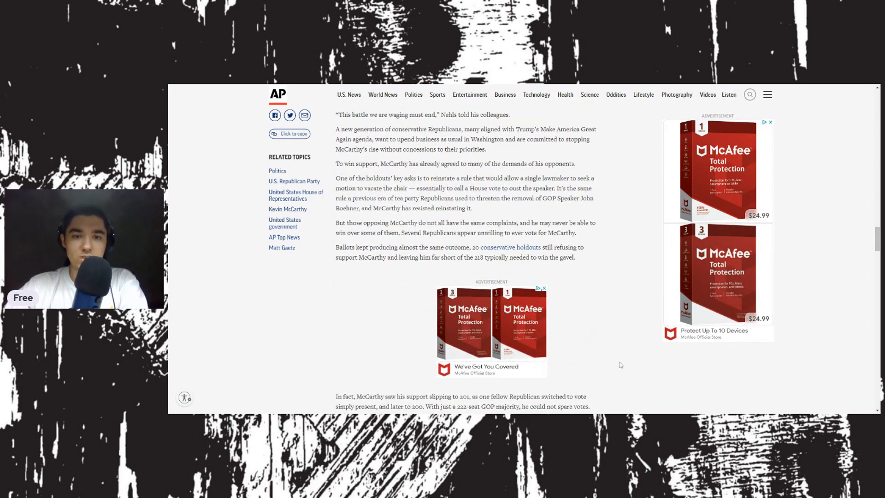
{"action": "scroll", "scroll_direction": "down", "scroll_amount": 3}
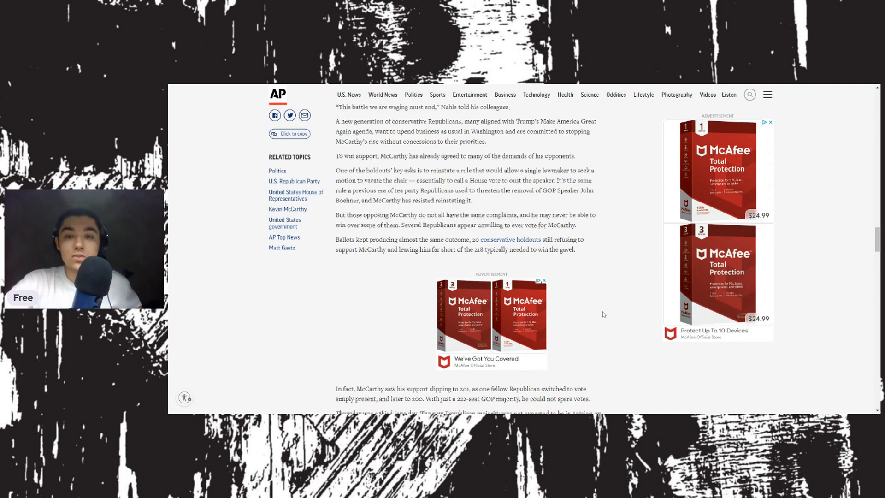
{"action": "scroll", "scroll_direction": "down", "scroll_amount": 3}
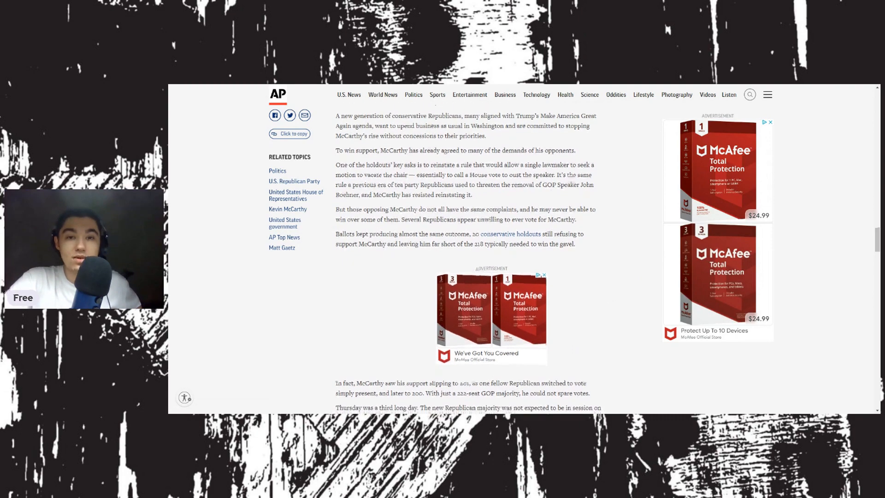
{"action": "scroll", "scroll_direction": "down", "scroll_amount": 3}
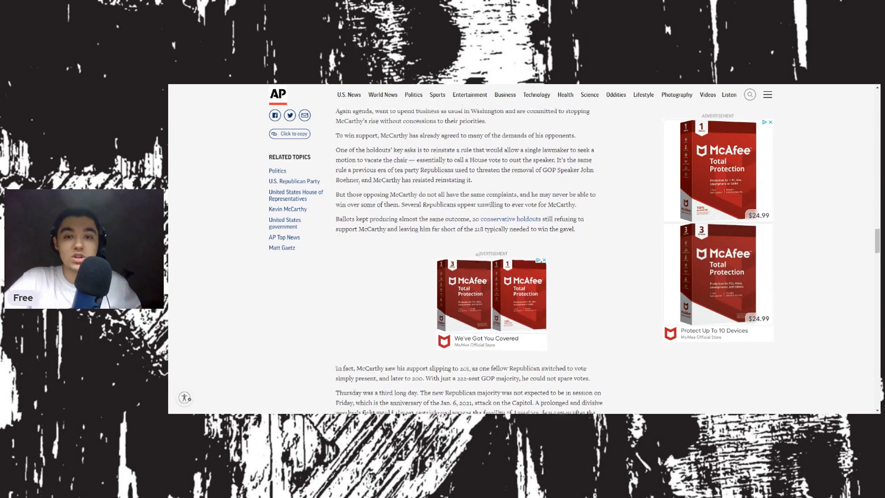
{"action": "scroll", "scroll_direction": "down", "scroll_amount": 3}
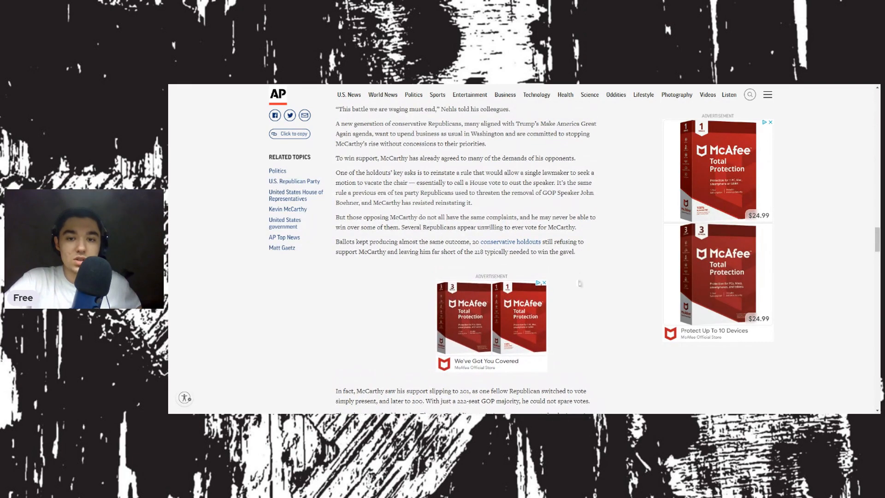
{"action": "scroll", "scroll_direction": "down", "scroll_amount": 3}
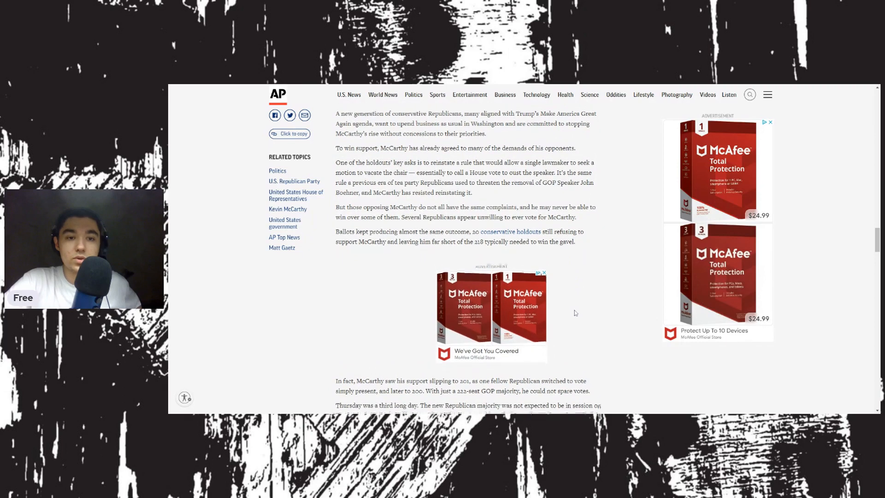
{"action": "scroll", "scroll_direction": "down", "scroll_amount": 3}
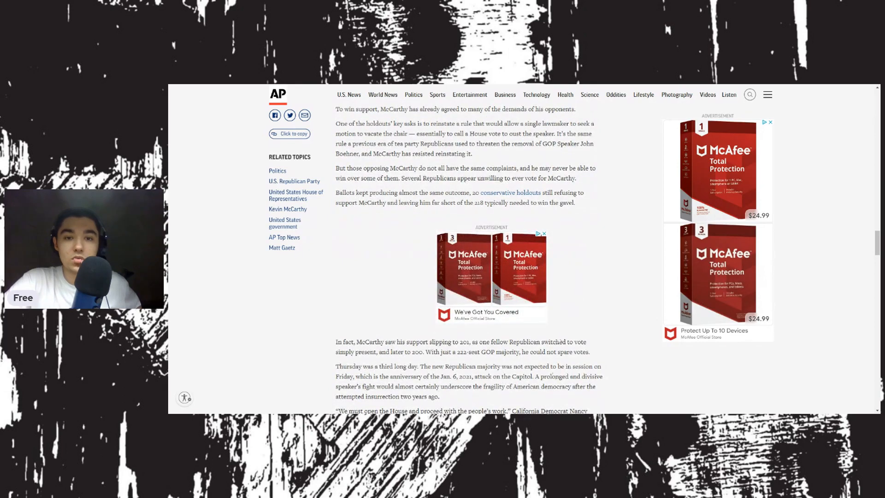
{"action": "scroll", "scroll_direction": "down", "scroll_amount": 3}
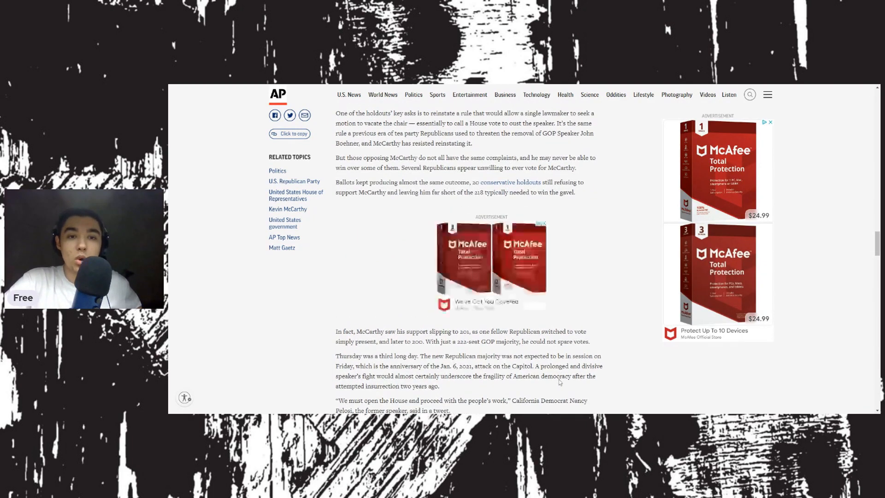
{"action": "scroll", "scroll_direction": "down", "scroll_amount": 3}
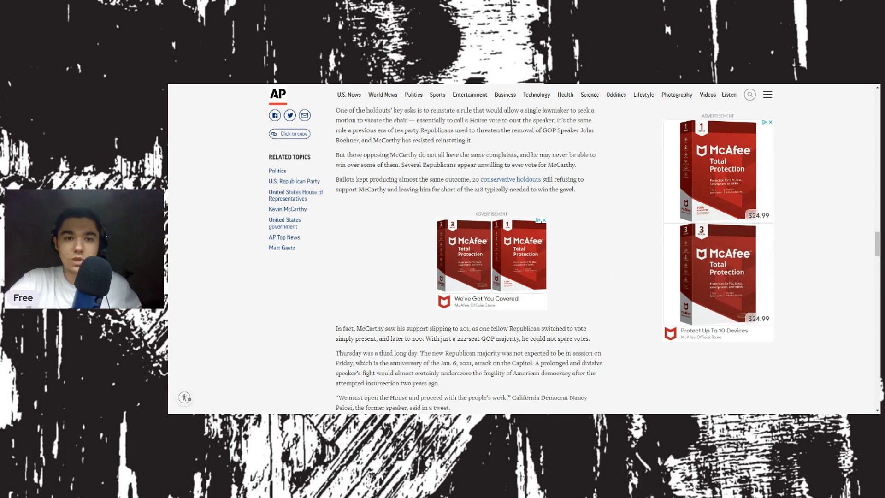
{"action": "scroll", "scroll_direction": "down", "scroll_amount": 3}
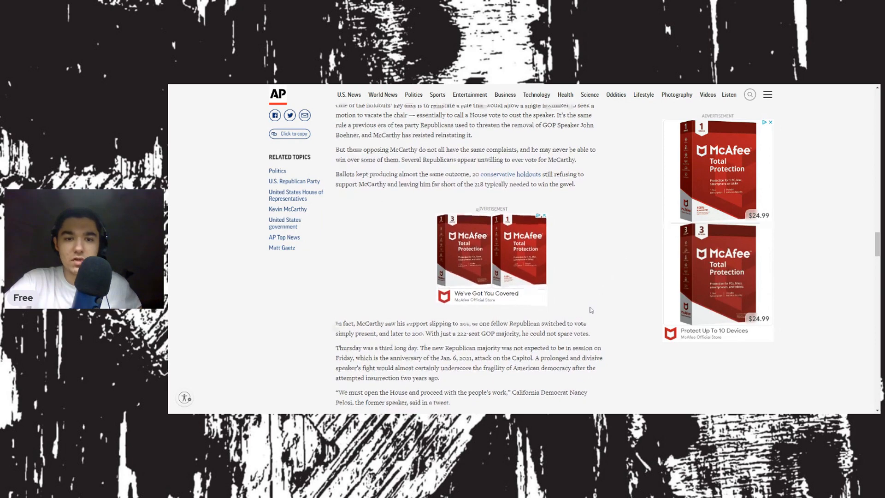
{"action": "scroll", "scroll_direction": "down", "scroll_amount": 3}
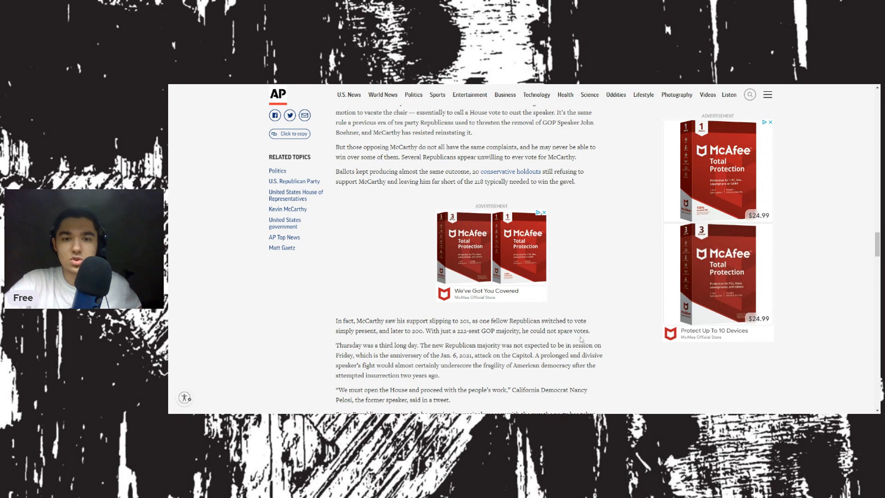
{"action": "mouse_move", "coordinate": [603, 335]}
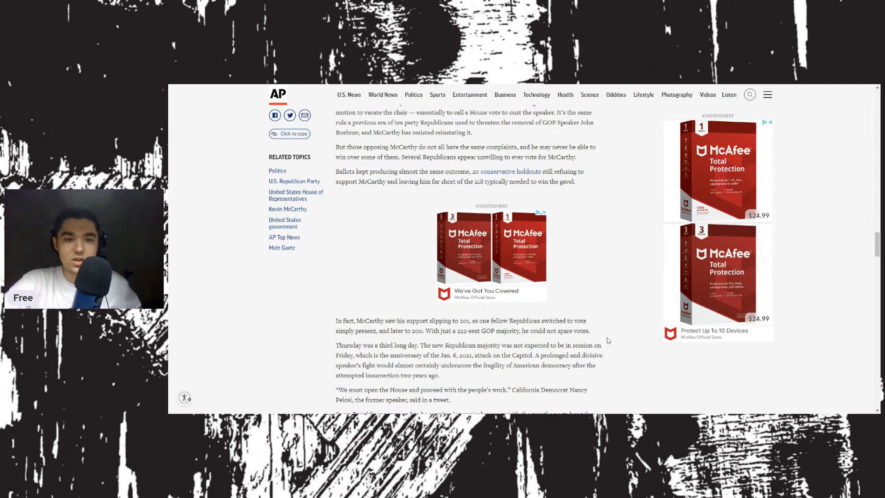
Scroll on to the emboldened right-flank conservatives and Boehner's past troubles with rebels
{"action": "scroll", "scroll_direction": "down", "scroll_amount": 3}
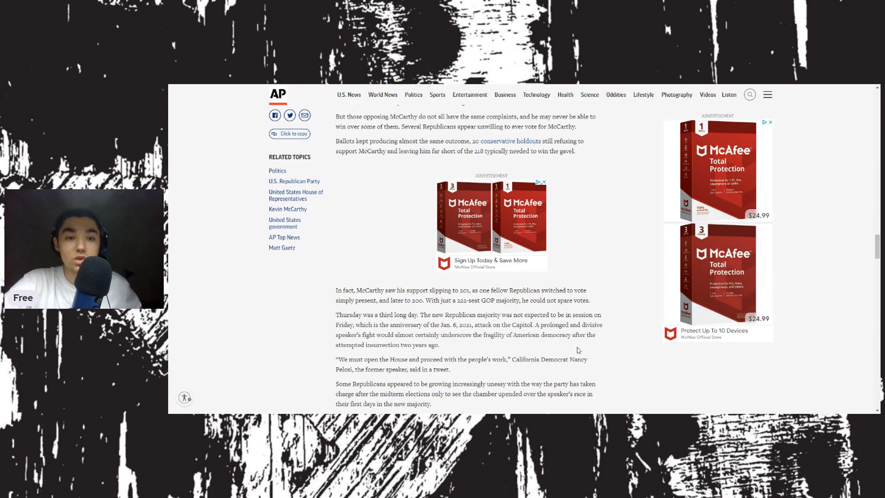
{"action": "scroll", "scroll_direction": "down", "scroll_amount": 3}
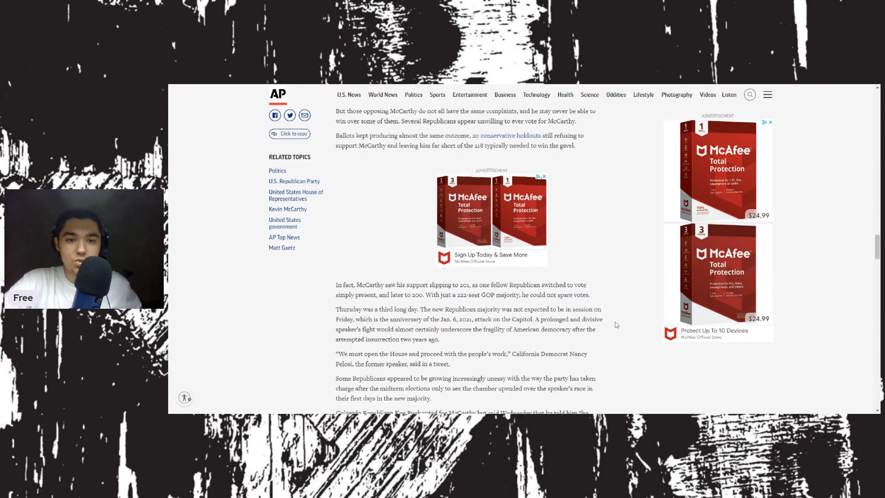
{"action": "scroll", "scroll_direction": "down", "scroll_amount": 3}
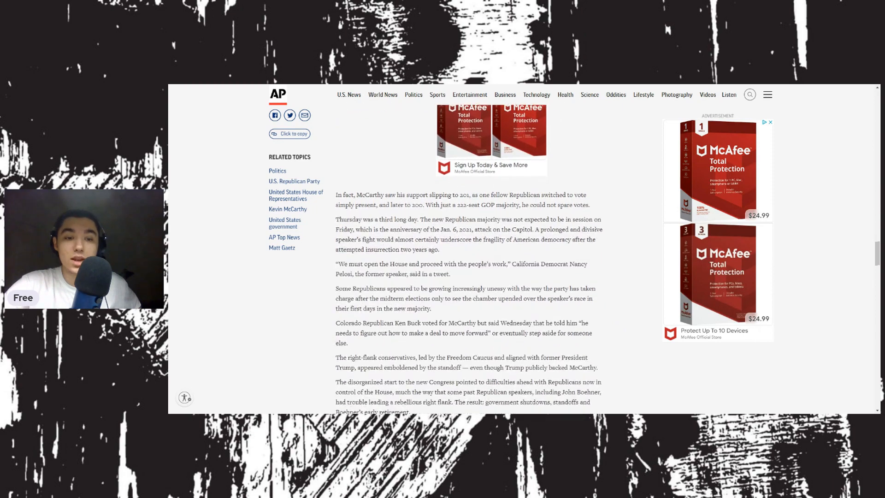
Scroll to the article's end: the 1855 gavel fight, AP writers' credit, and the 'Paid for by' box
{"action": "scroll", "scroll_direction": "down", "scroll_amount": 3}
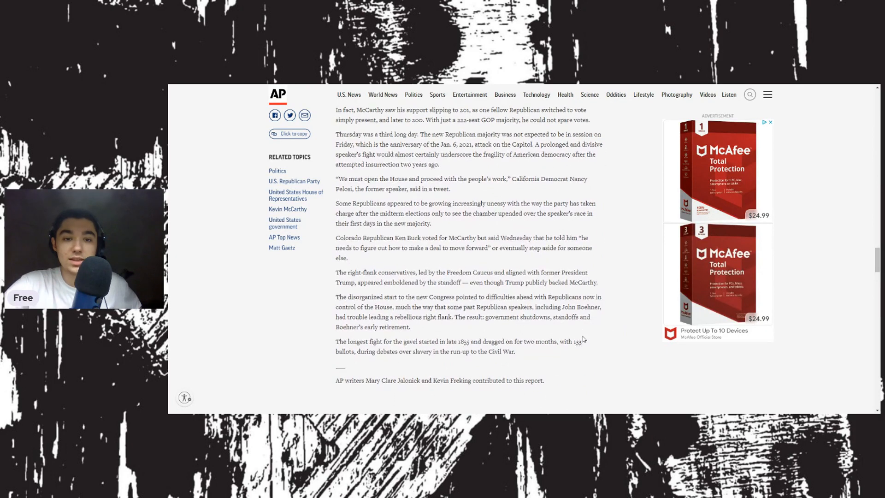
{"action": "scroll", "scroll_direction": "down", "scroll_amount": 3}
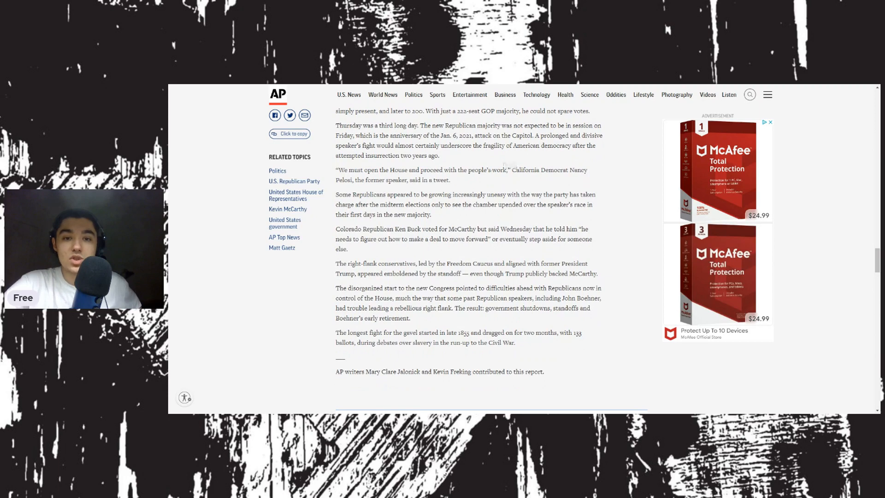
{"action": "mouse_move", "coordinate": [566, 341]}
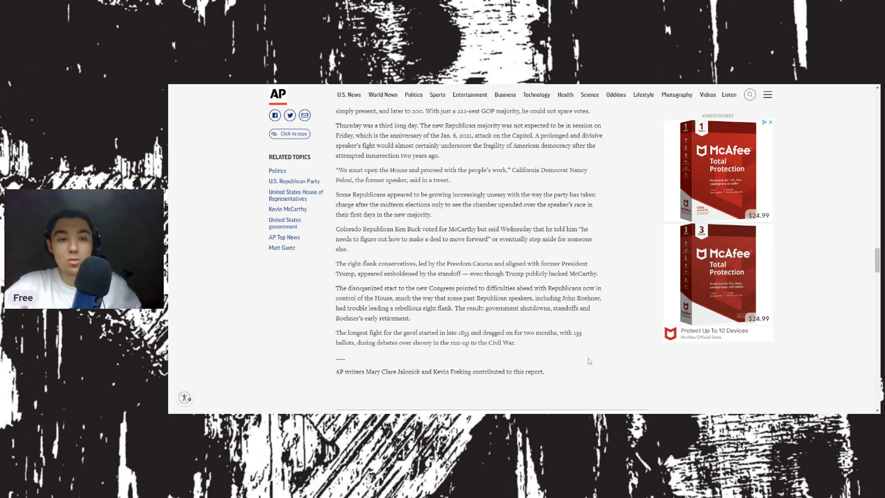
{"action": "scroll", "scroll_direction": "down", "scroll_amount": 3}
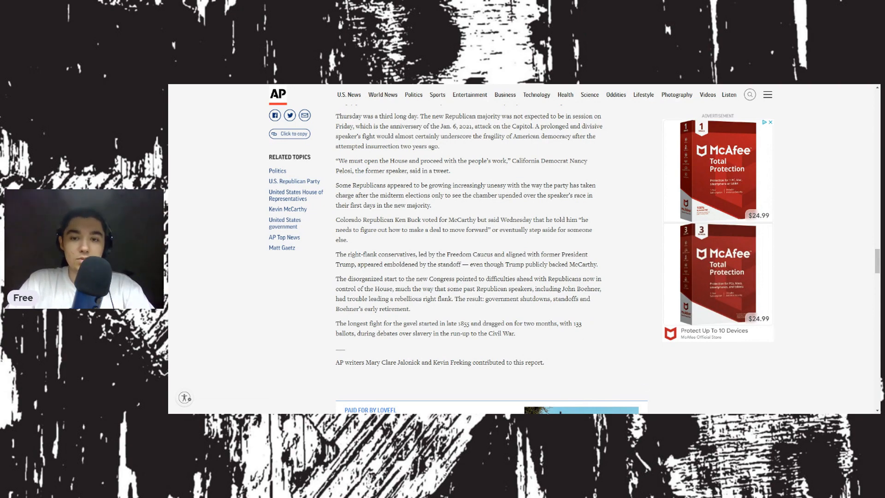
{"action": "scroll", "scroll_direction": "down", "scroll_amount": 3}
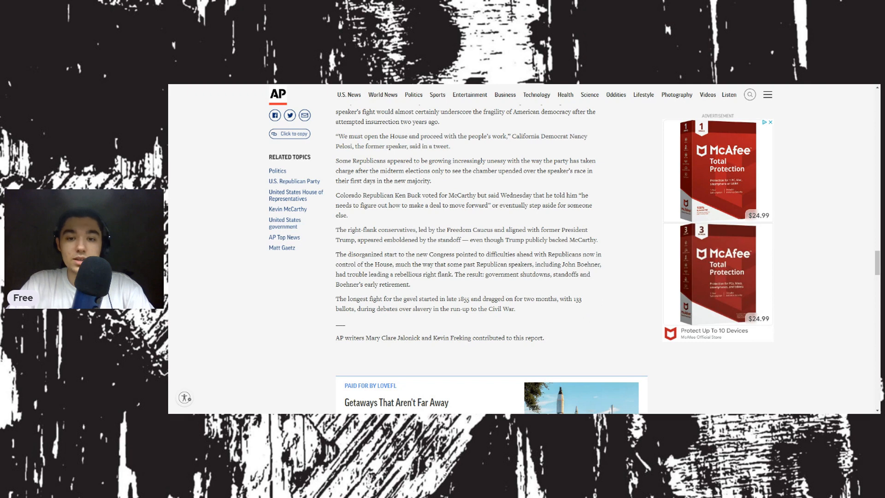
{"action": "mouse_move", "coordinate": [583, 341]}
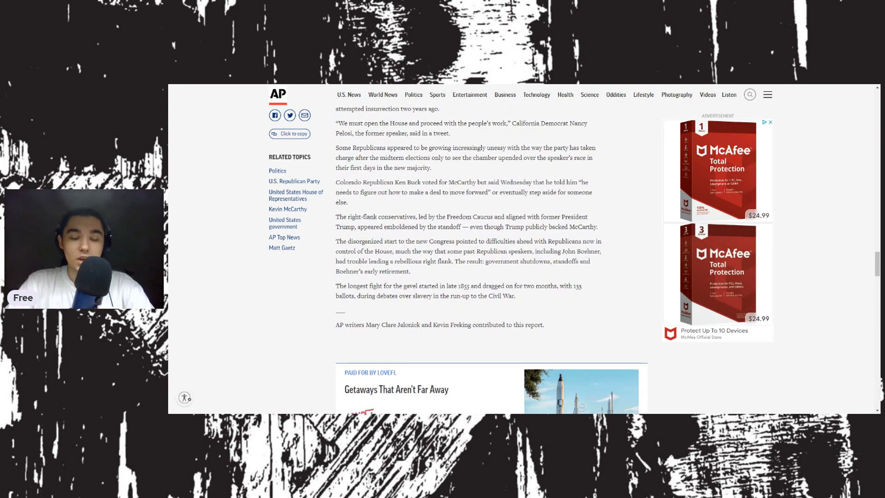
Scroll through the final paragraphs of the House speaker standoff article
{"action": "scroll", "scroll_direction": "down", "scroll_amount": 3}
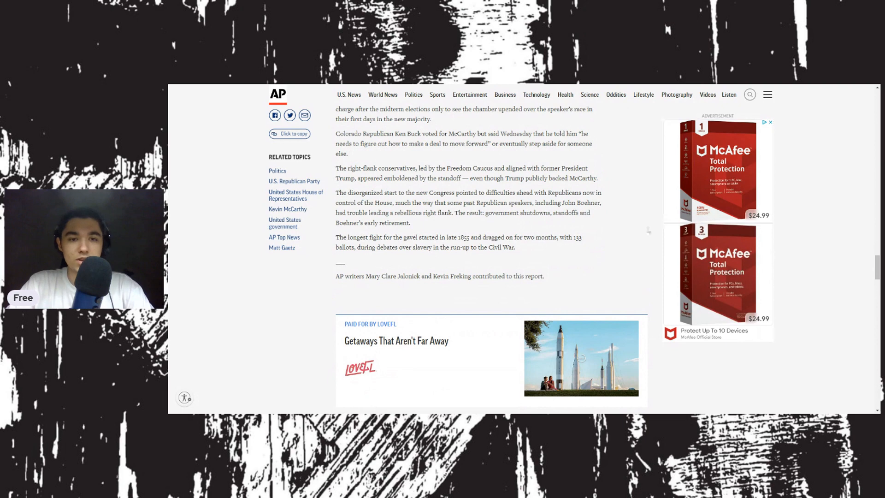
{"action": "mouse_move", "coordinate": [621, 285]}
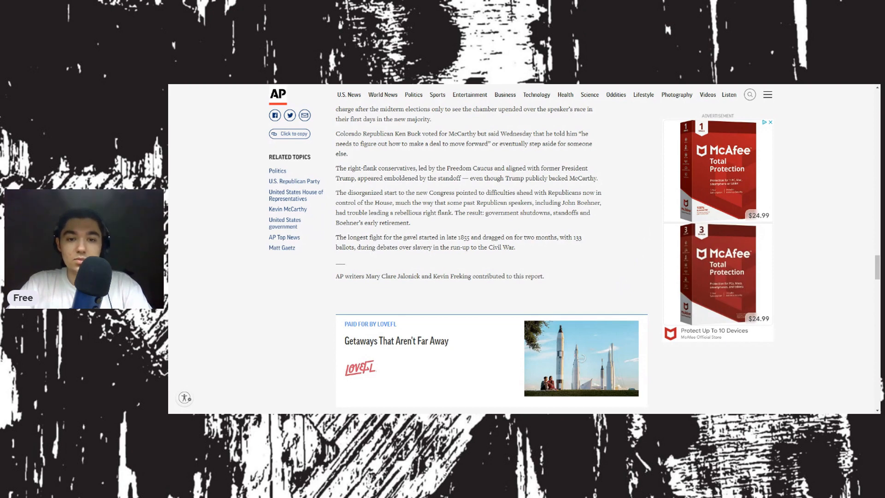
{"action": "scroll", "scroll_direction": "down", "scroll_amount": 3}
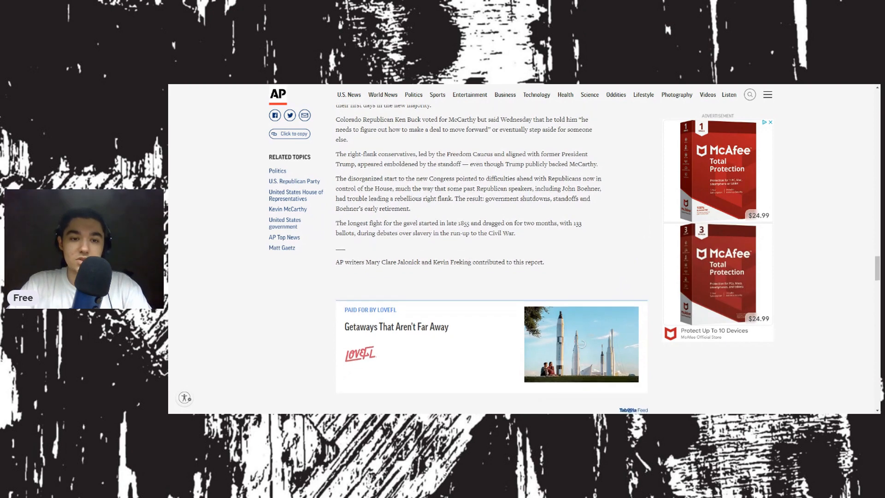
{"action": "scroll", "scroll_direction": "down", "scroll_amount": 3}
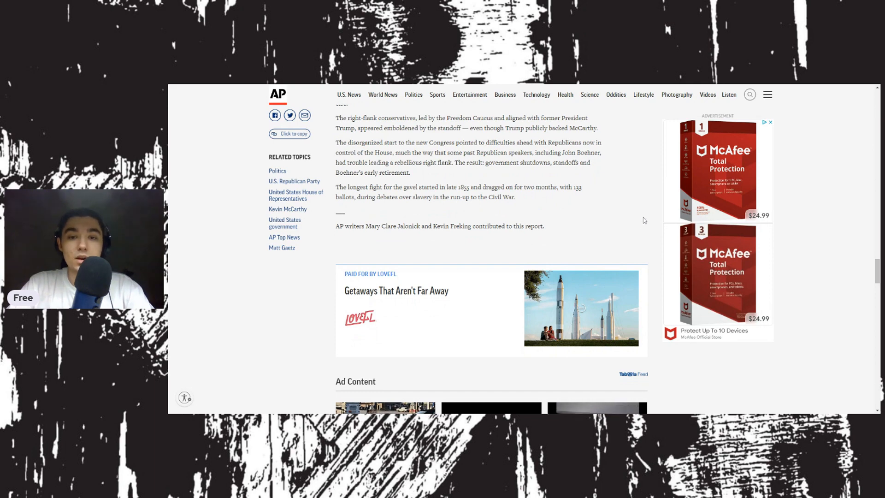
{"action": "mouse_move", "coordinate": [643, 224]}
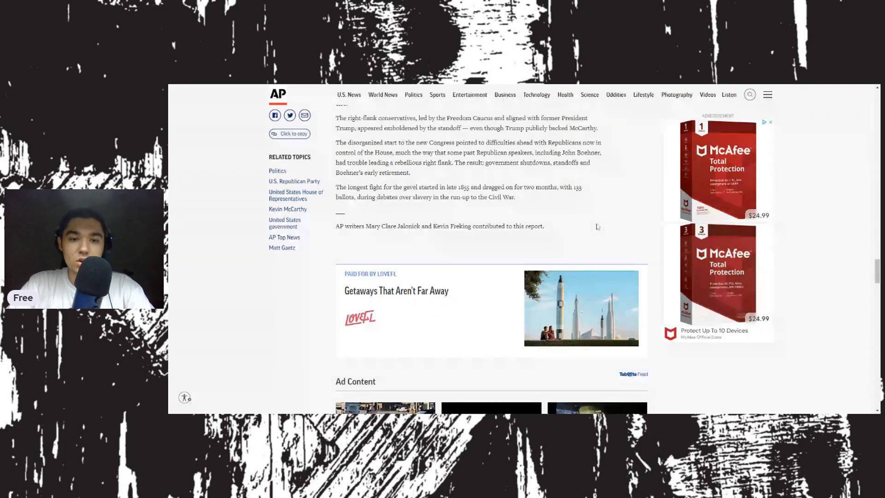
{"action": "scroll", "scroll_direction": "down", "scroll_amount": 3}
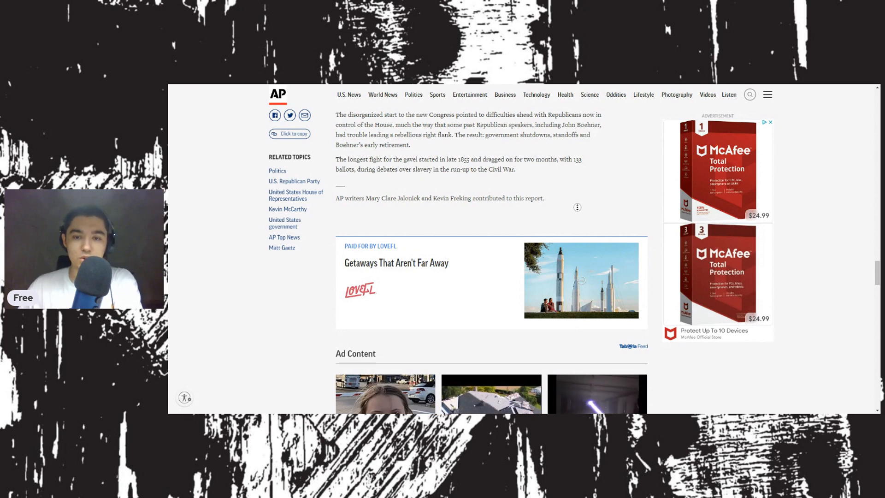
Continue down past the article's end to the related topics section
{"action": "scroll", "scroll_direction": "down", "scroll_amount": 3}
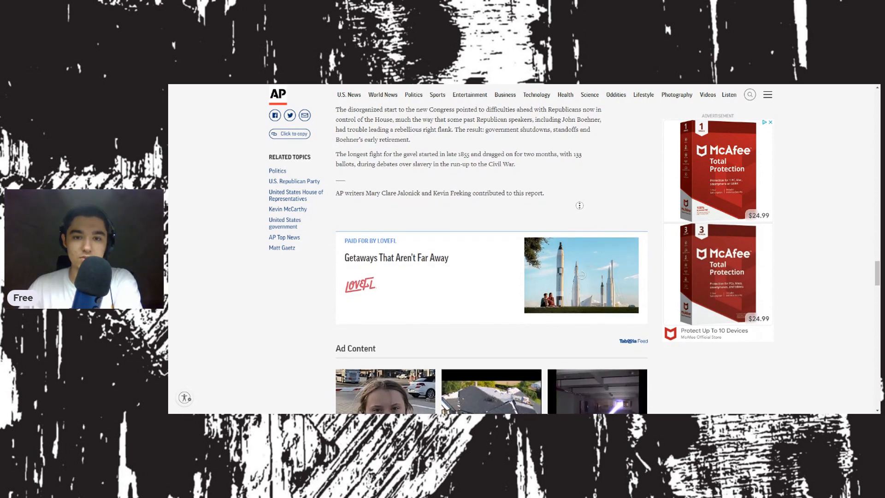
{"action": "scroll", "scroll_direction": "down", "scroll_amount": 3}
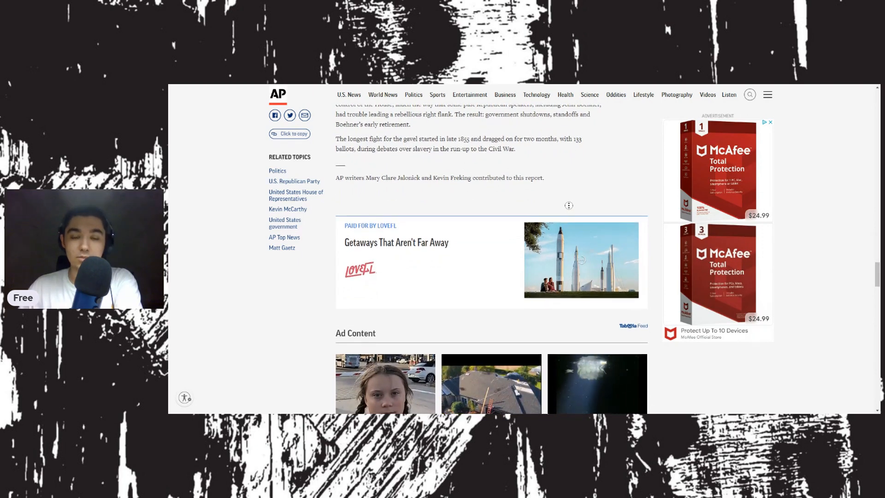
{"action": "scroll", "scroll_direction": "down", "scroll_amount": 3}
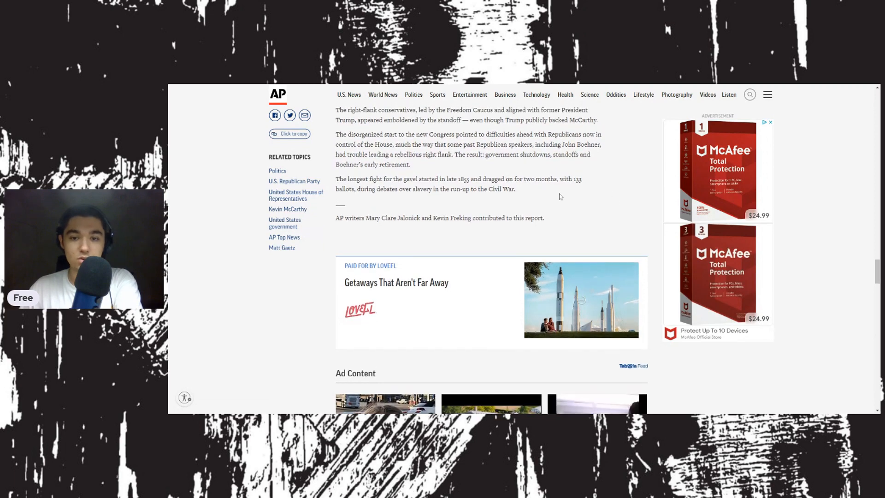
{"action": "scroll", "scroll_direction": "down", "scroll_amount": 3}
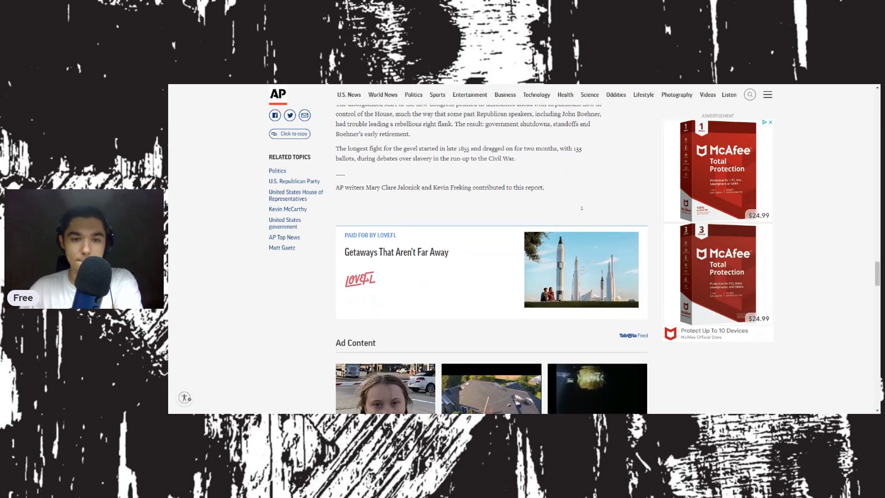
{"action": "scroll", "scroll_direction": "down", "scroll_amount": 3}
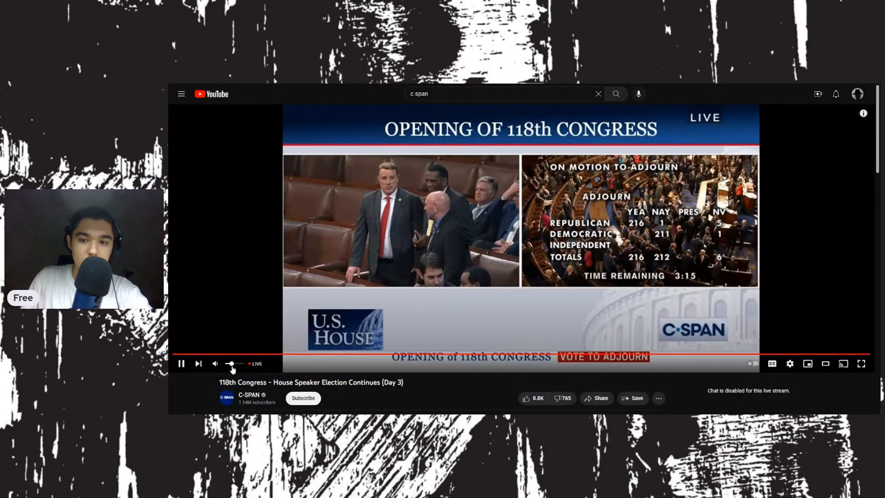
Mute and pause the C-SPAN stream on the motion-to-adjourn vote tally
{"action": "left_click", "coordinate": [215, 363]}
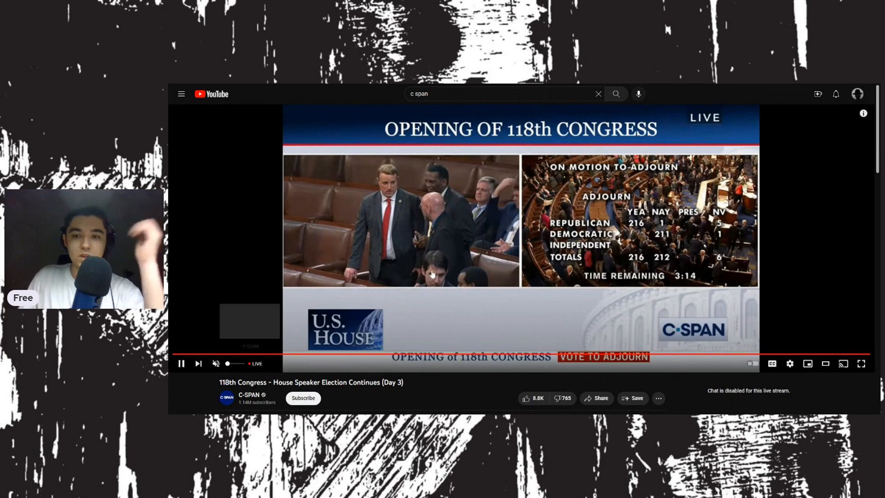
{"action": "left_click", "coordinate": [182, 363]}
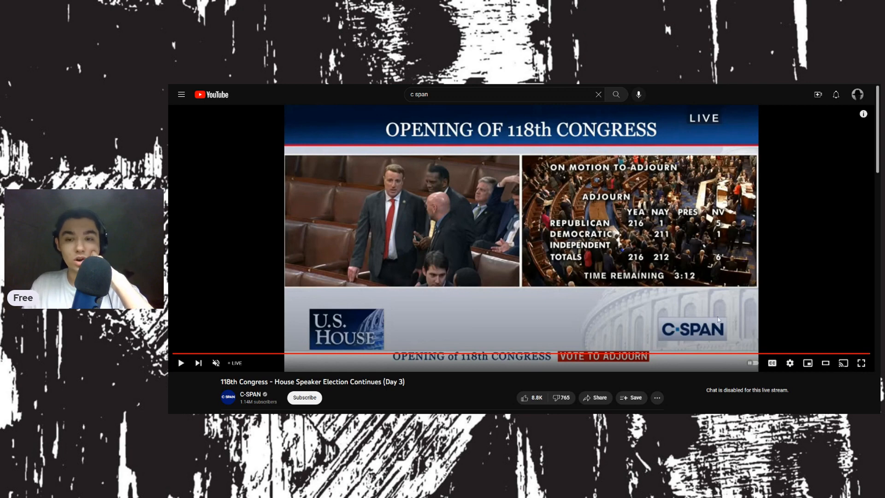
{"action": "mouse_move", "coordinate": [718, 358]}
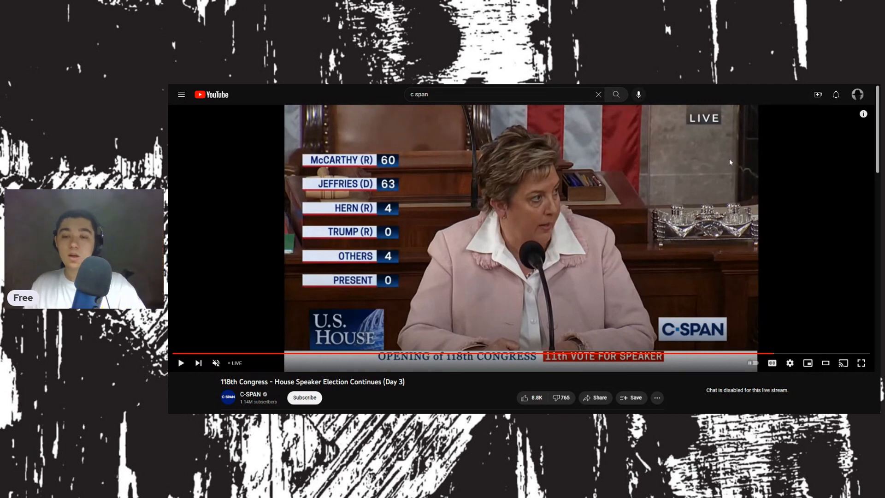
{"action": "mouse_move", "coordinate": [636, 214]}
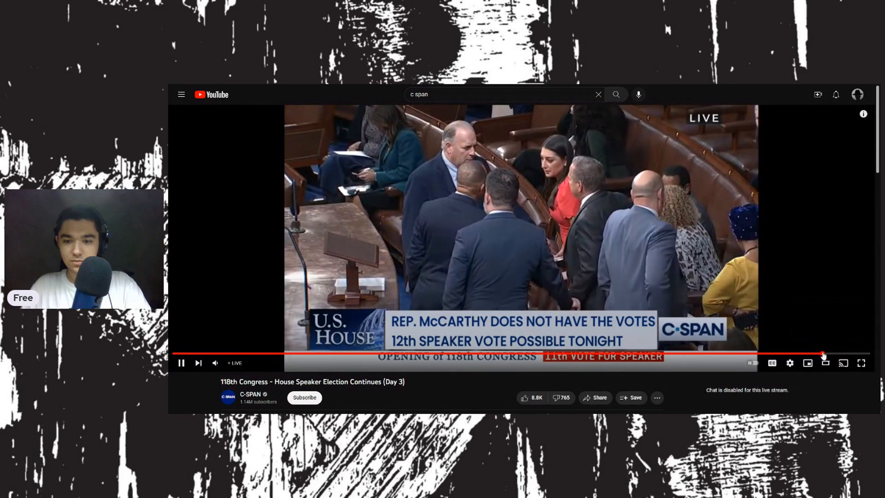
{"action": "mouse_move", "coordinate": [803, 354]}
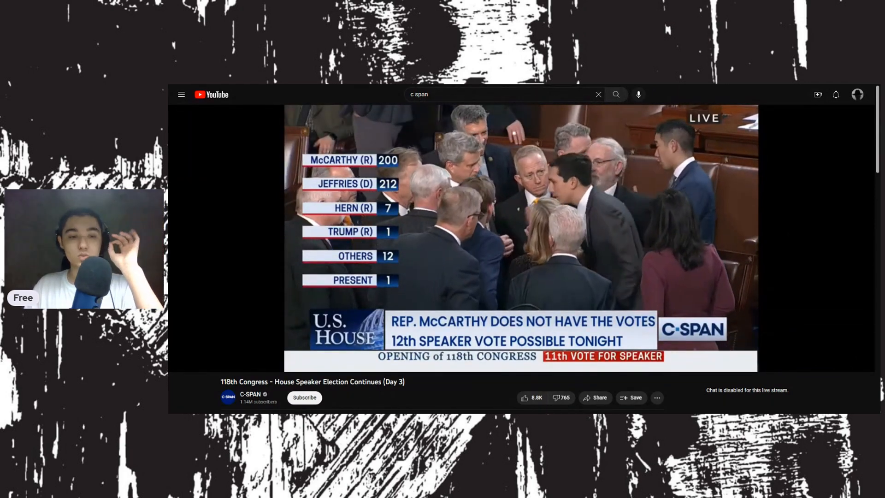
{"action": "mouse_move", "coordinate": [727, 176]}
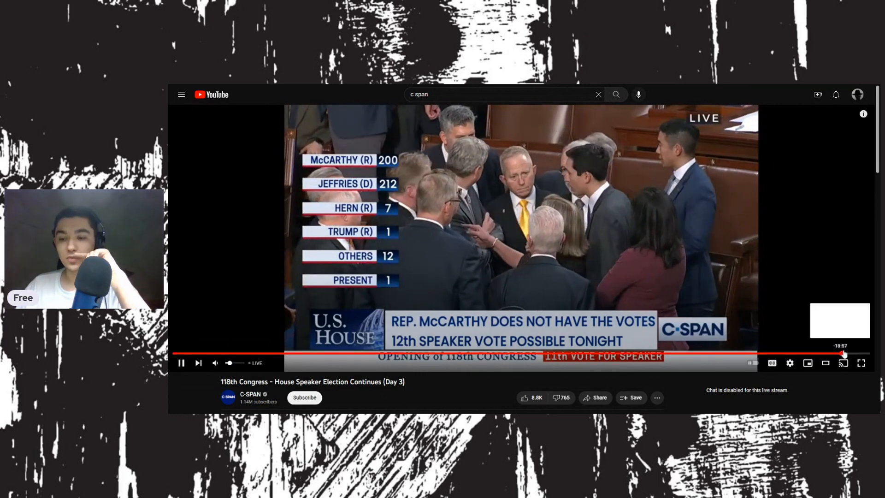
Seek closer to live, resume briefly, and pause on the 11th speaker vote tally
{"action": "left_click", "coordinate": [841, 353]}
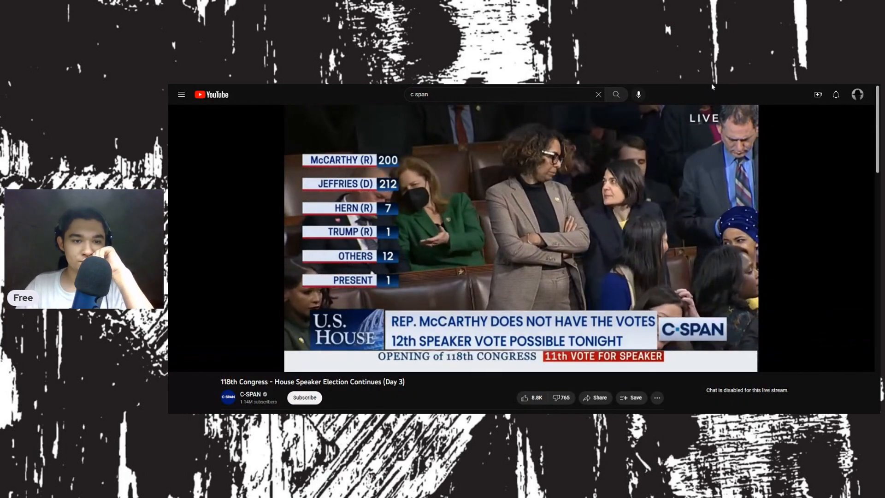
{"action": "mouse_move", "coordinate": [264, 350]}
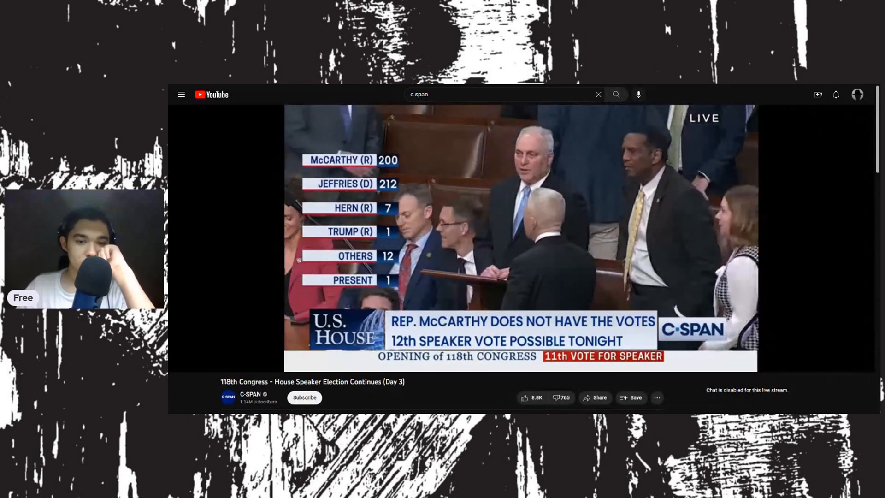
{"action": "mouse_move", "coordinate": [573, 178]}
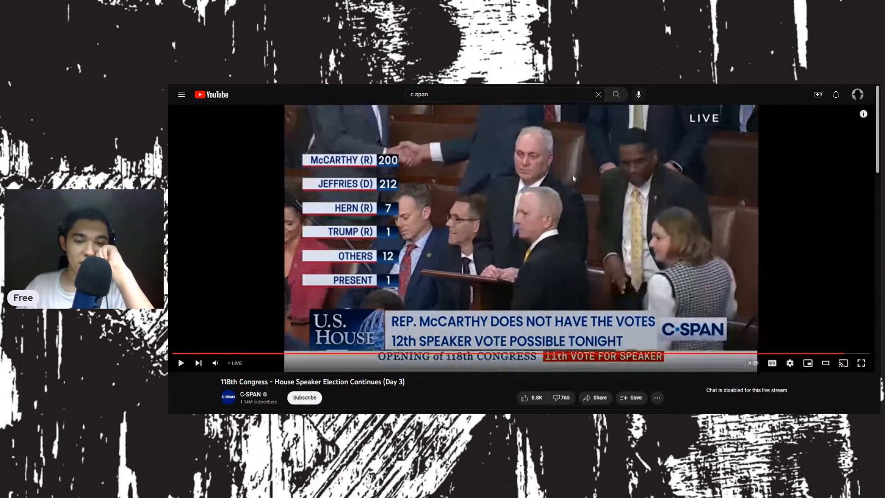
{"action": "left_click", "coordinate": [181, 363]}
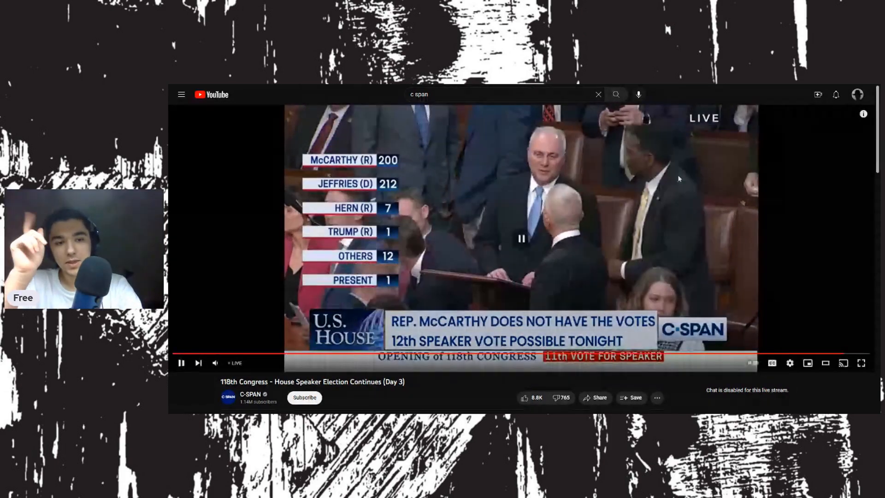
{"action": "left_click", "coordinate": [181, 363]}
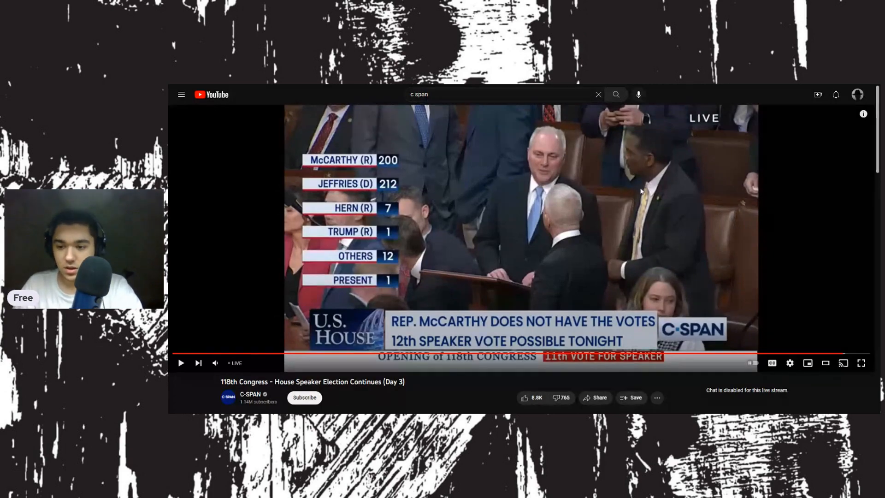
{"action": "left_click", "coordinate": [790, 363]}
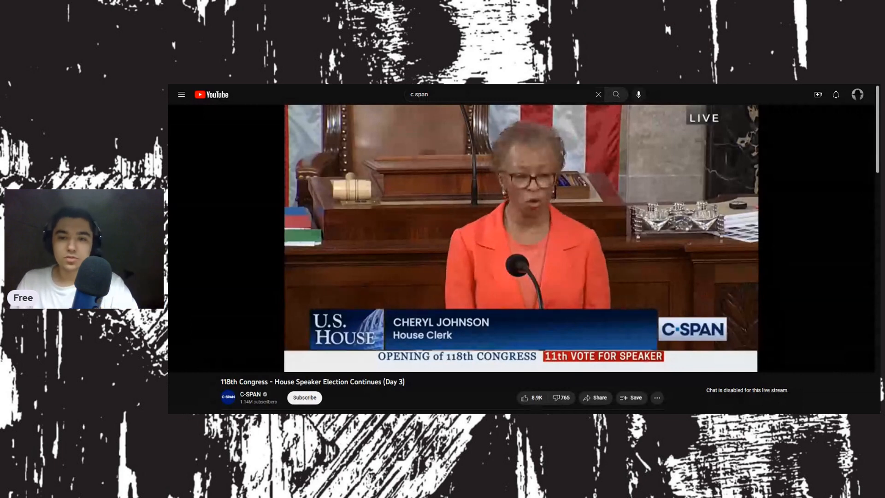
{"action": "left_click", "coordinate": [519, 238]}
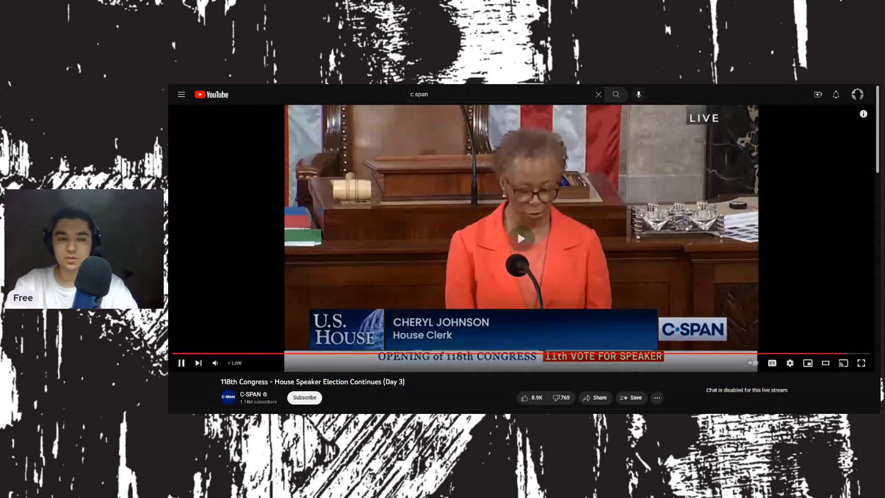
{"action": "left_click", "coordinate": [520, 239]}
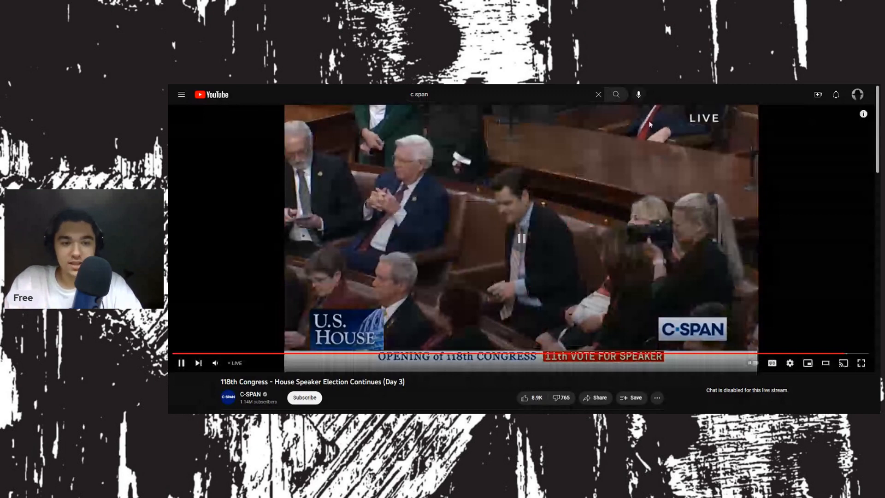
{"action": "left_click", "coordinate": [181, 363]}
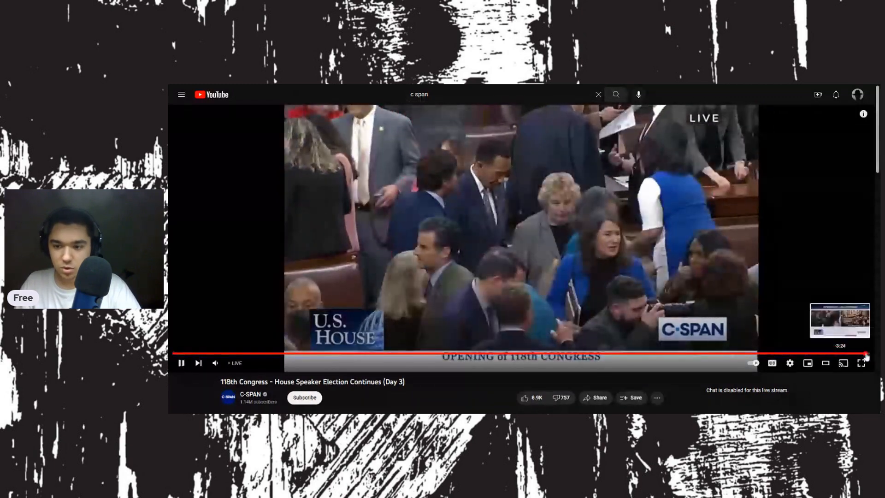
Set the stream's playback speed to 1.5x from the player settings
{"action": "left_click", "coordinate": [790, 363]}
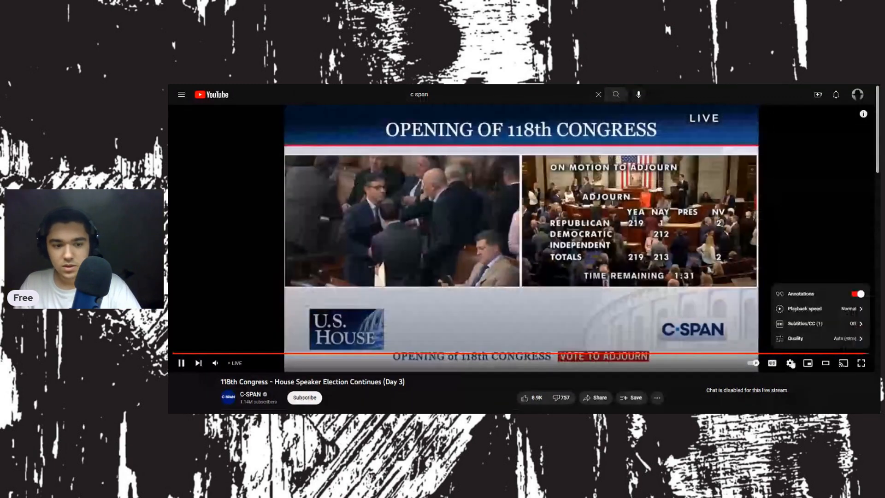
{"action": "left_click", "coordinate": [848, 308]}
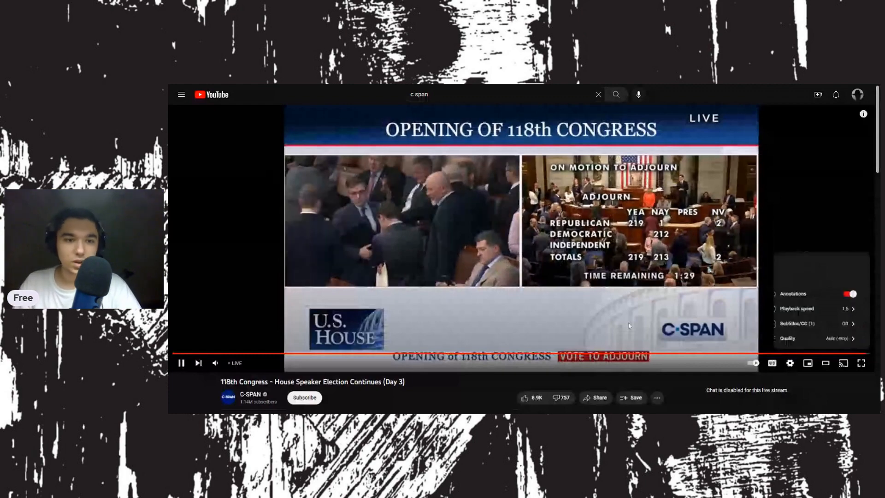